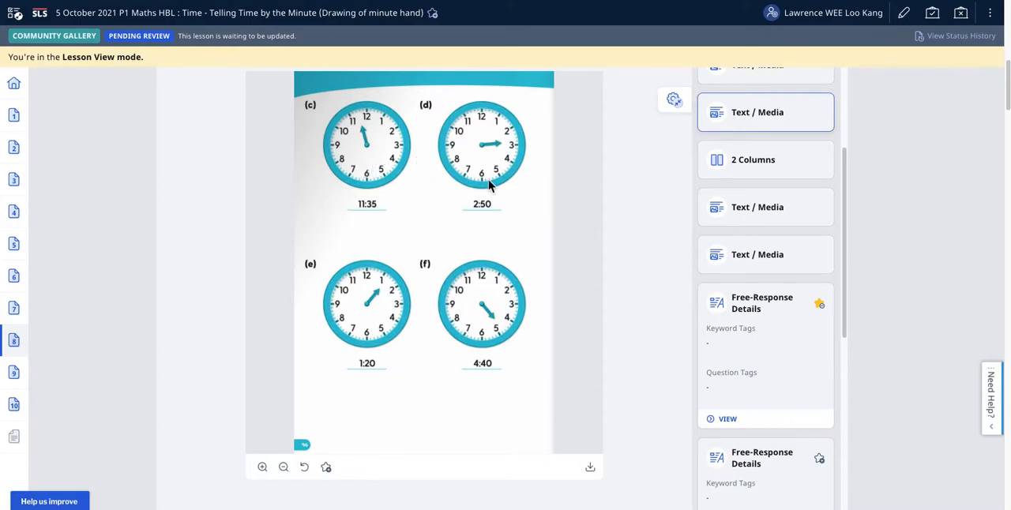
pyautogui.moveTo(454, 211)
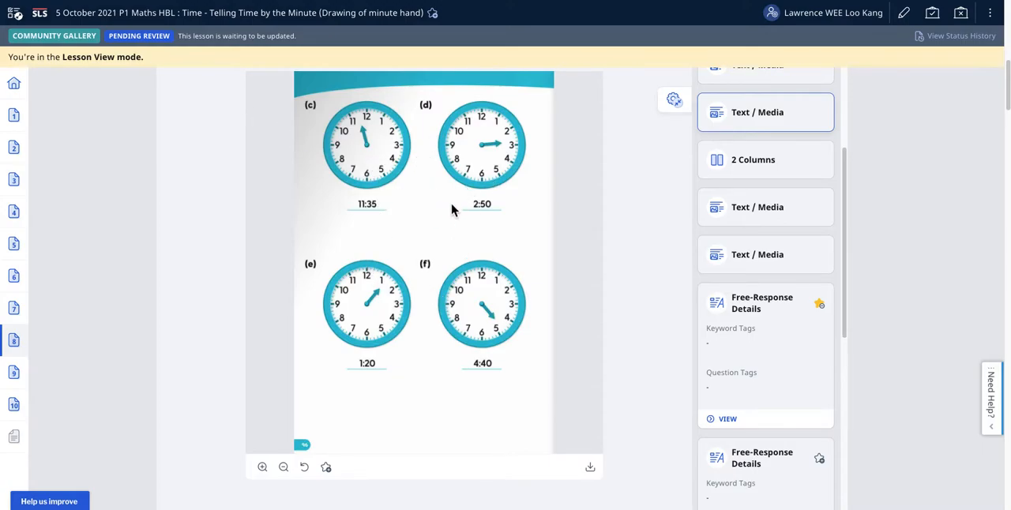
pyautogui.moveTo(620, 328)
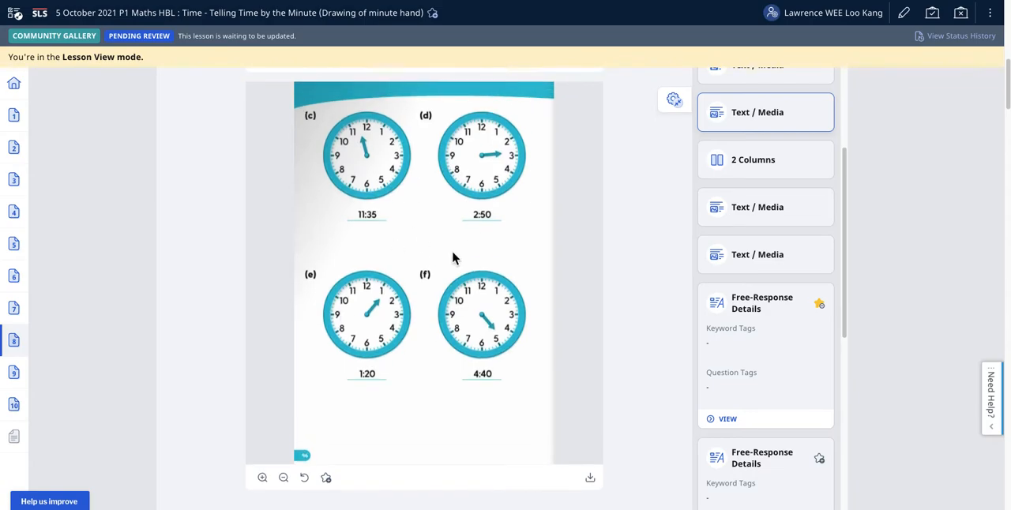
pyautogui.moveTo(616, 333)
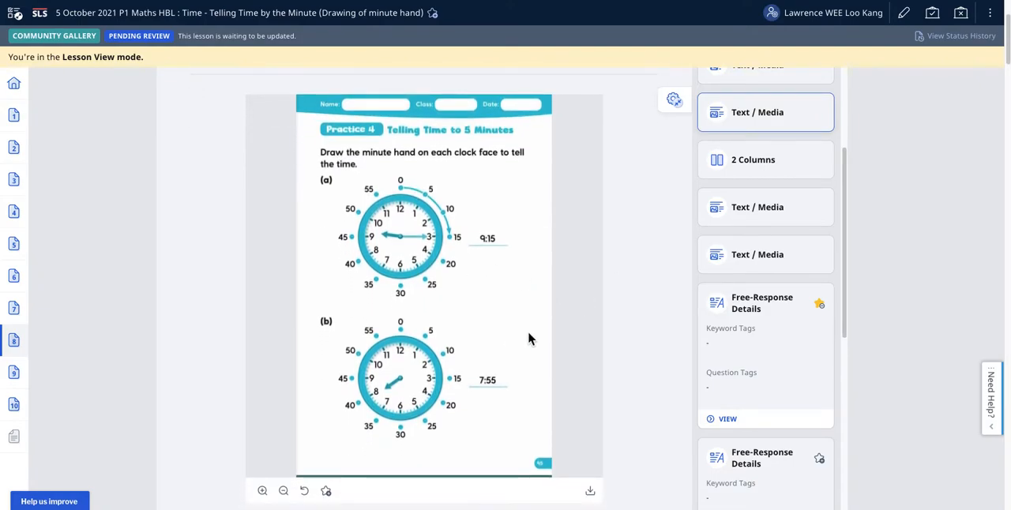
# Hide the minute hand on the 4:40 clock simulation, leaving only the hour hand.
pyautogui.scroll(-3)
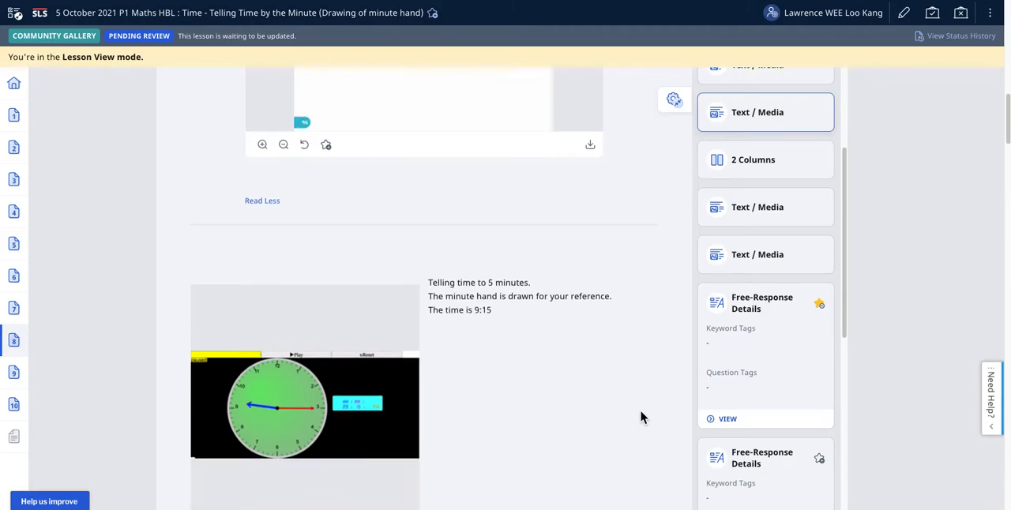
pyautogui.scroll(-3)
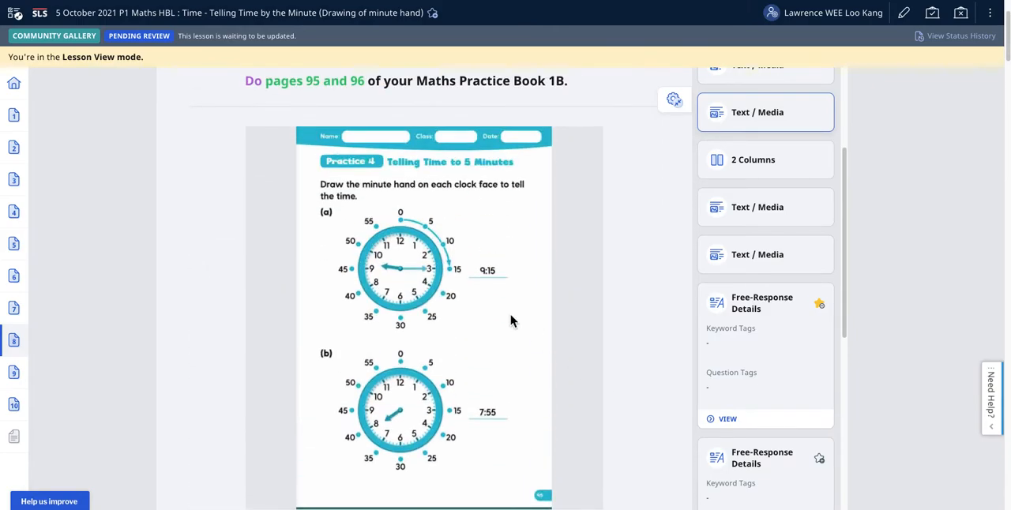
pyautogui.scroll(-3)
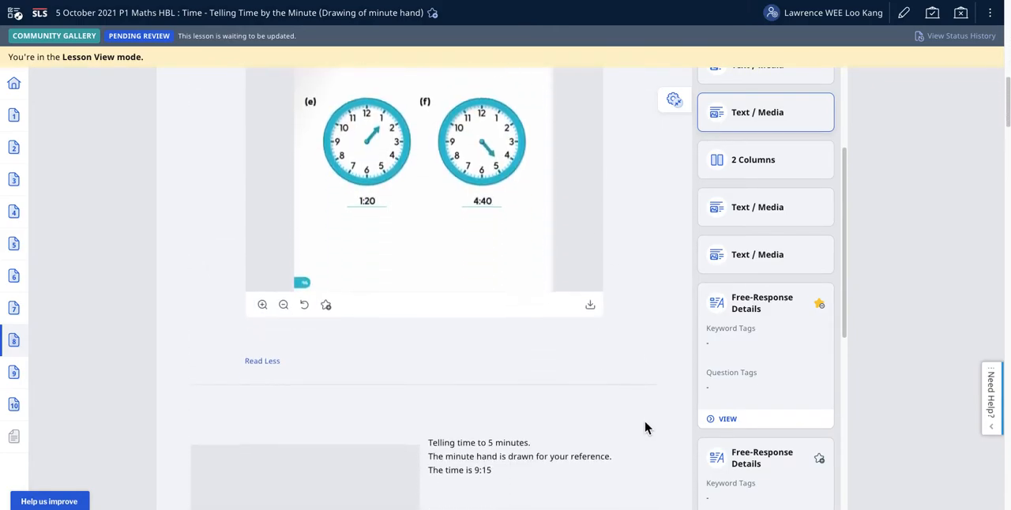
pyautogui.scroll(-3)
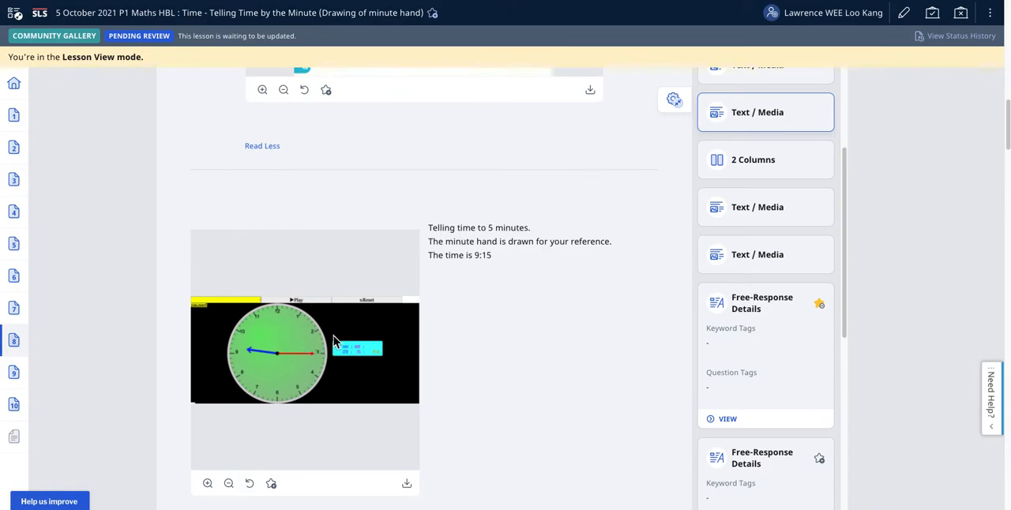
pyautogui.moveTo(462, 237)
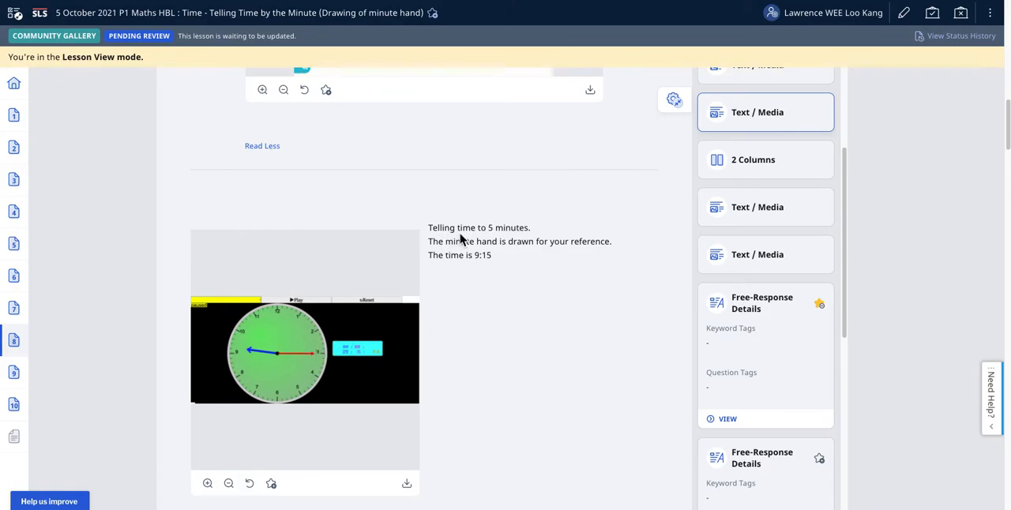
pyautogui.scroll(-3)
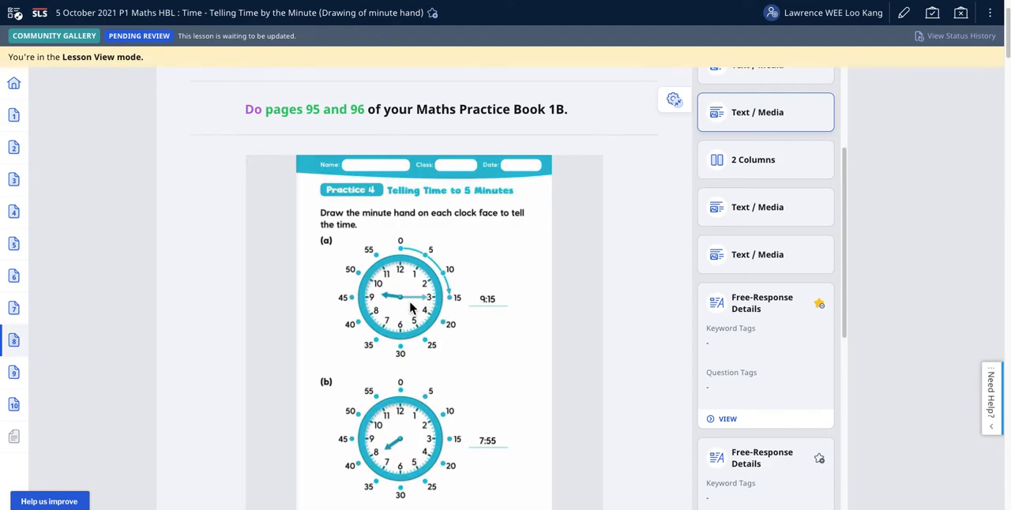
pyautogui.moveTo(454, 308)
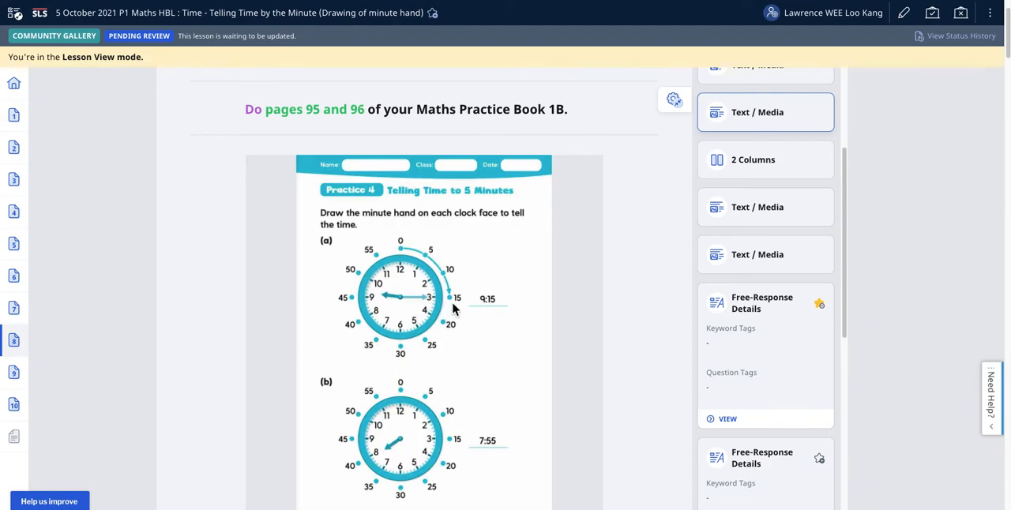
pyautogui.scroll(-3)
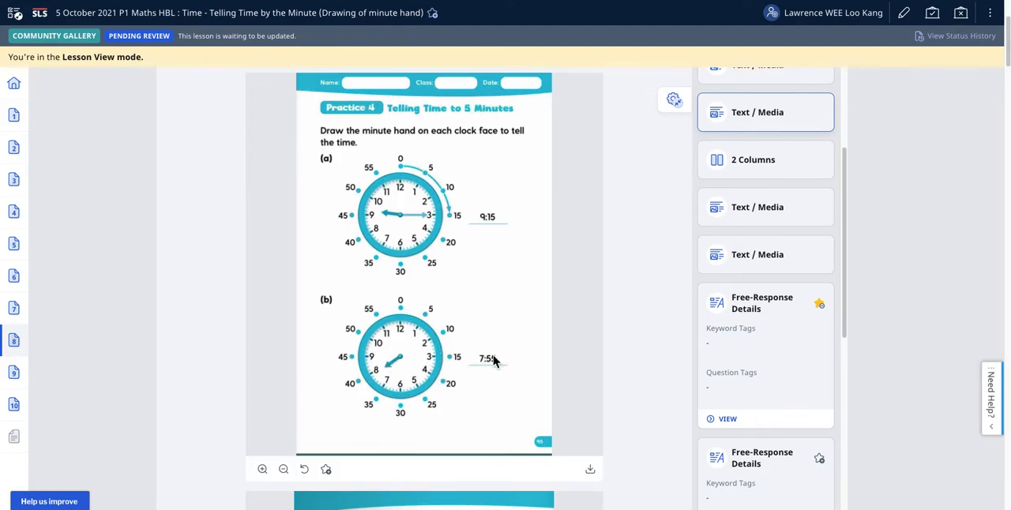
pyautogui.scroll(-3)
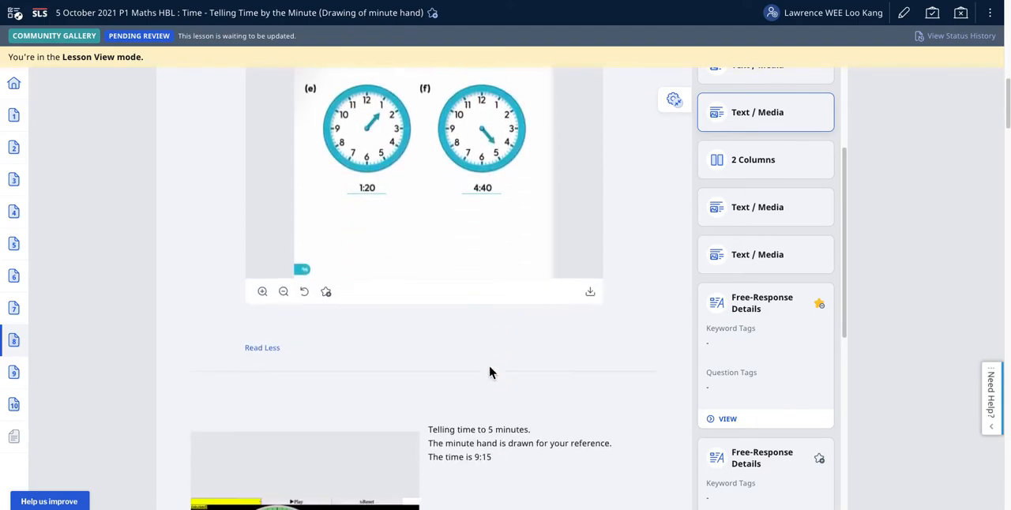
pyautogui.scroll(-3)
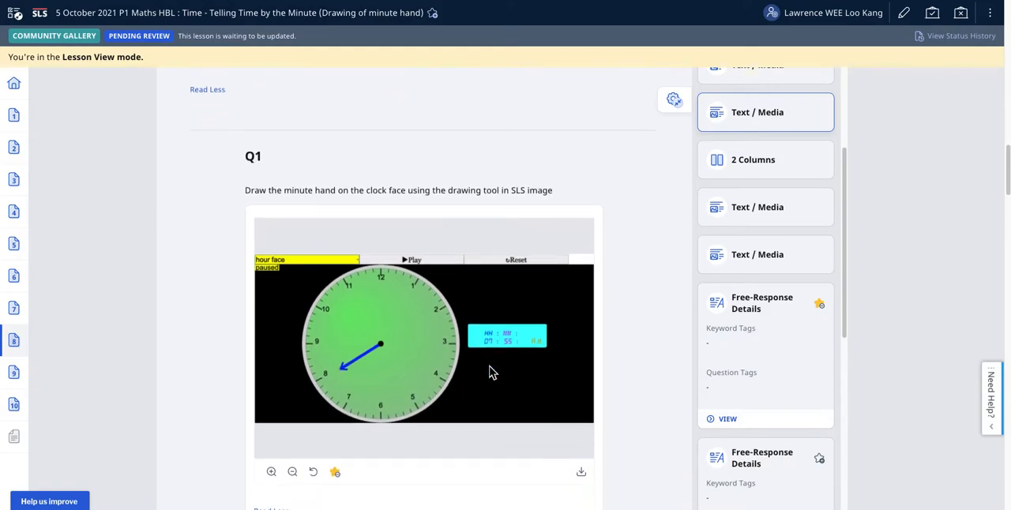
pyautogui.moveTo(655, 328)
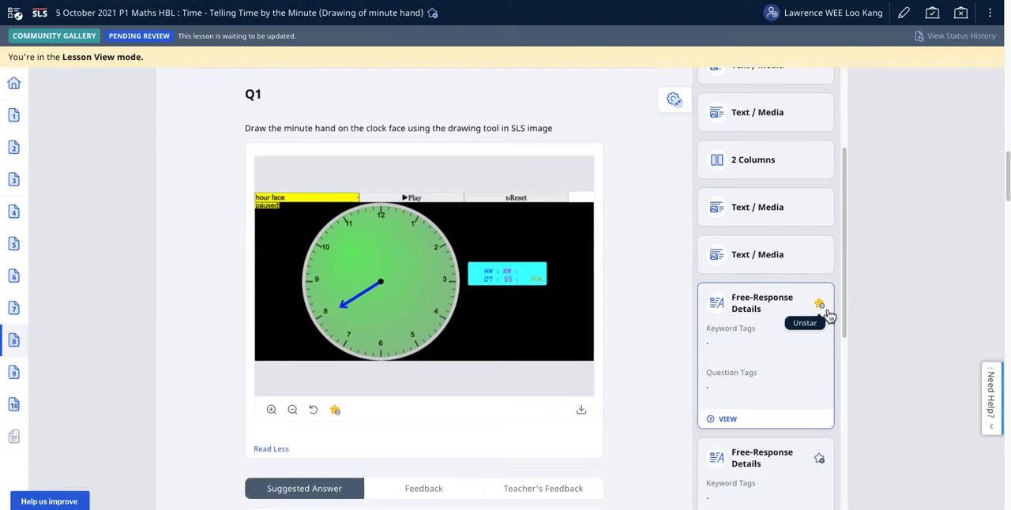
pyautogui.moveTo(636, 292)
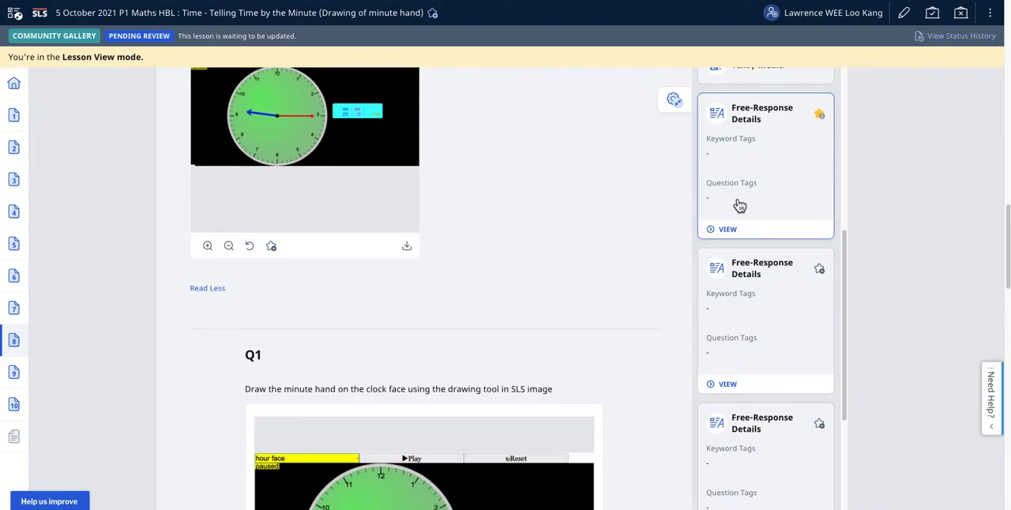
pyautogui.scroll(-3)
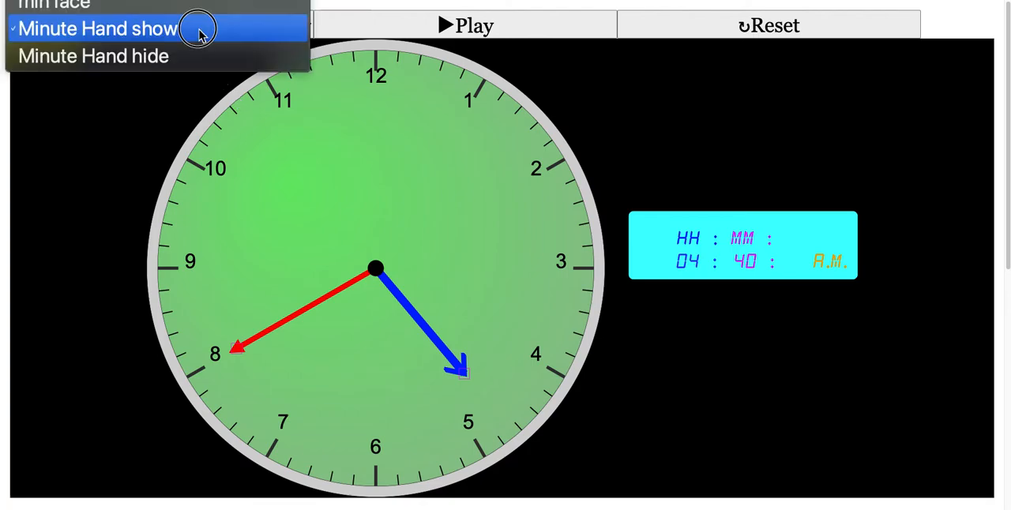
pyautogui.click(93, 56)
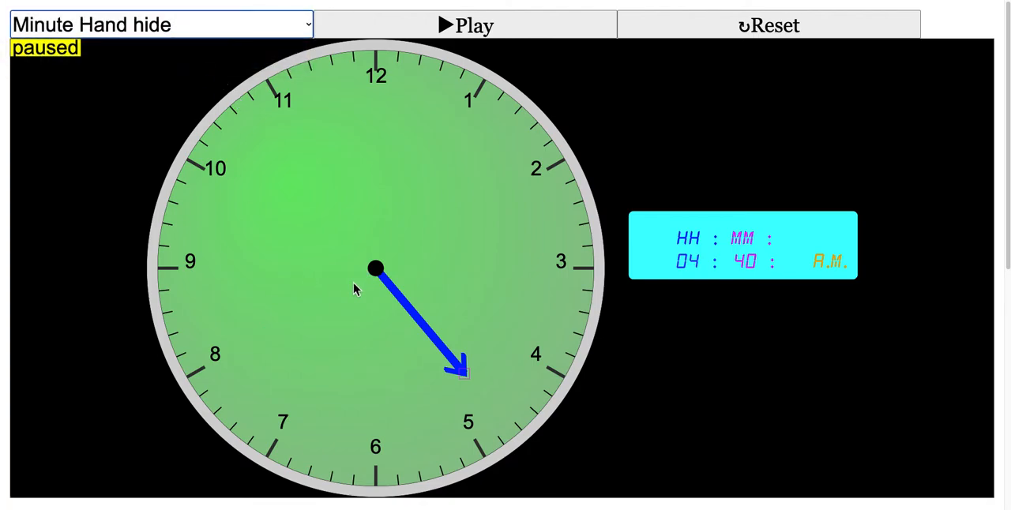
pyautogui.click(158, 24)
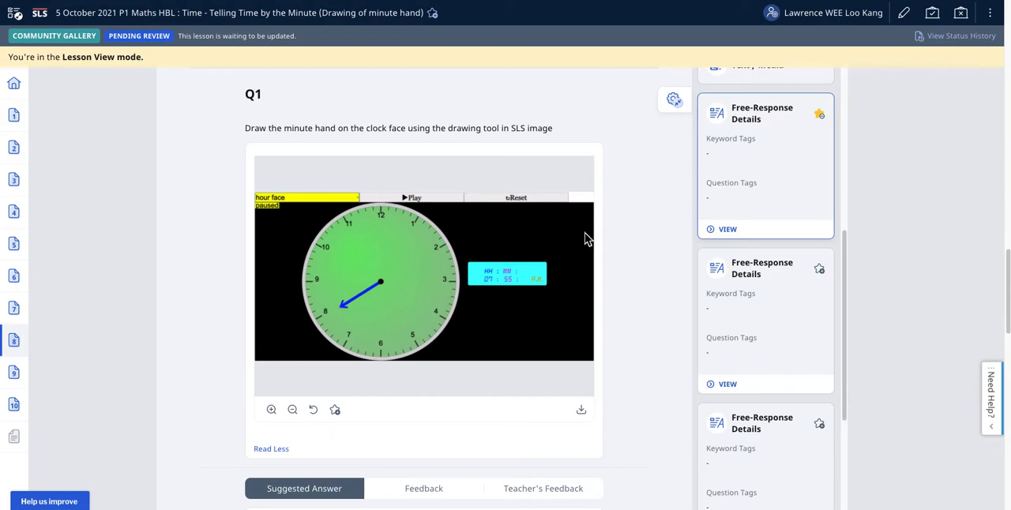
pyautogui.moveTo(599, 256)
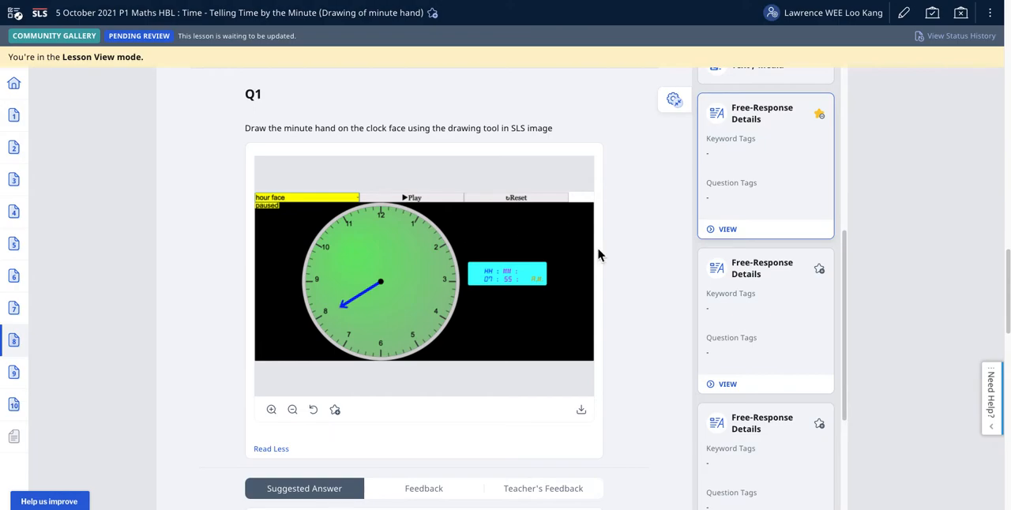
pyautogui.moveTo(904, 12)
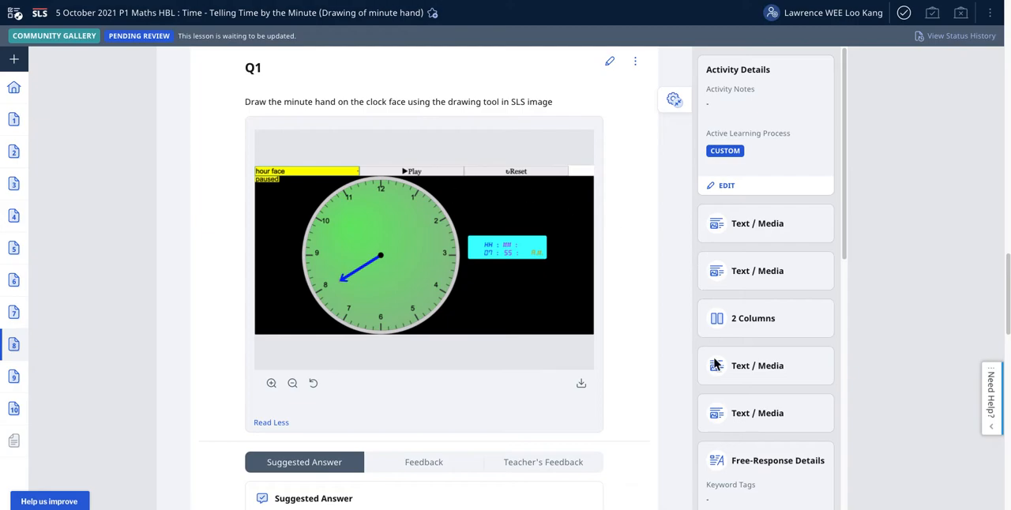
# View Q1's feedback worksheet showing the 11:35, 2:50, 1:20 and 4:40 clocks.
pyautogui.scroll(-3)
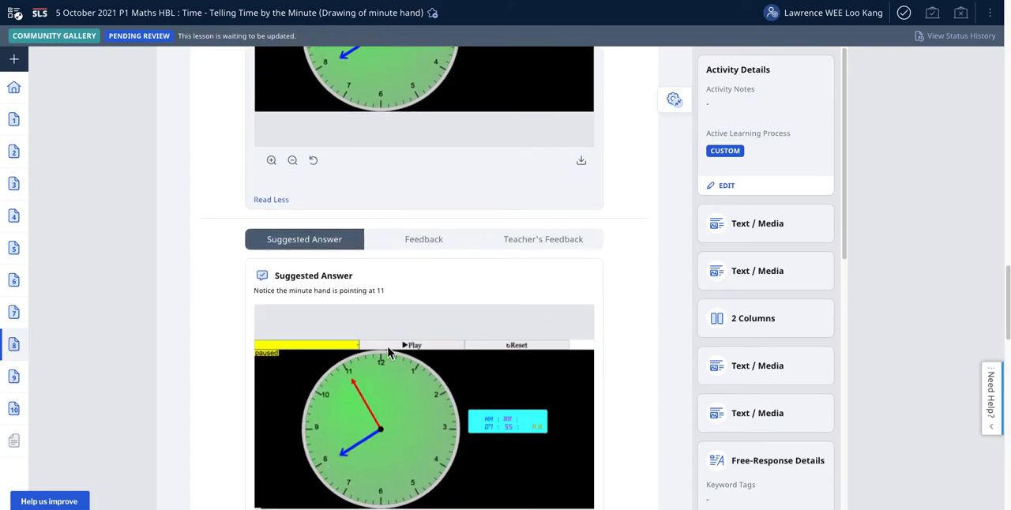
pyautogui.click(423, 239)
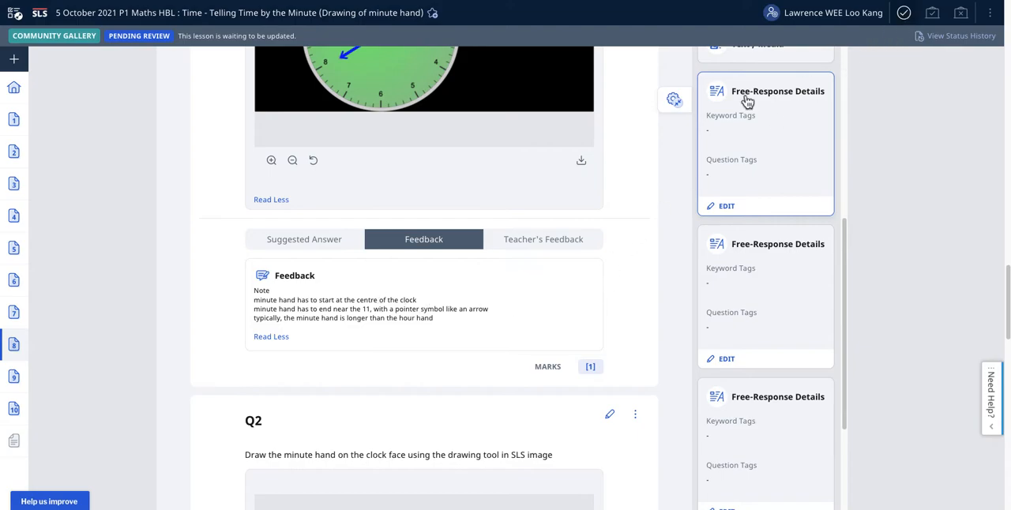
pyautogui.scroll(3)
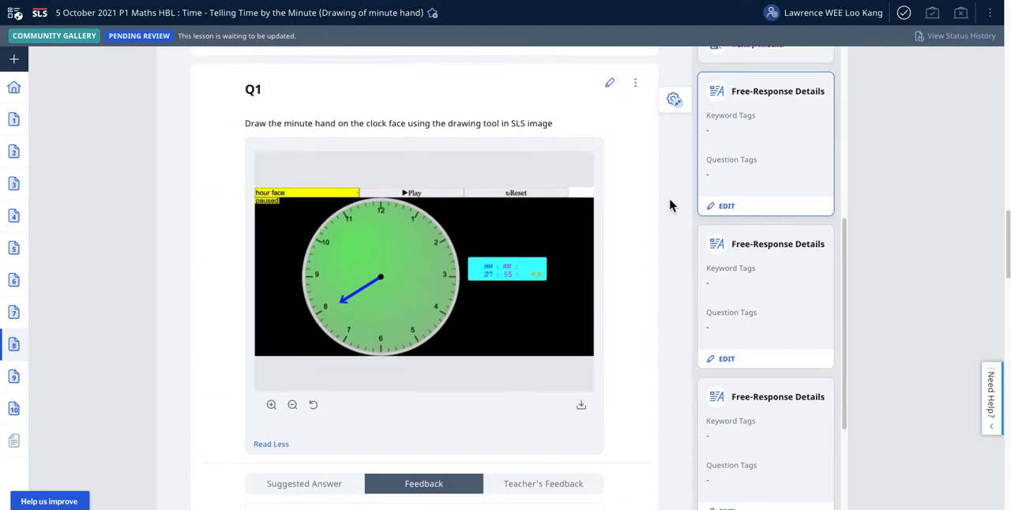
pyautogui.scroll(-3)
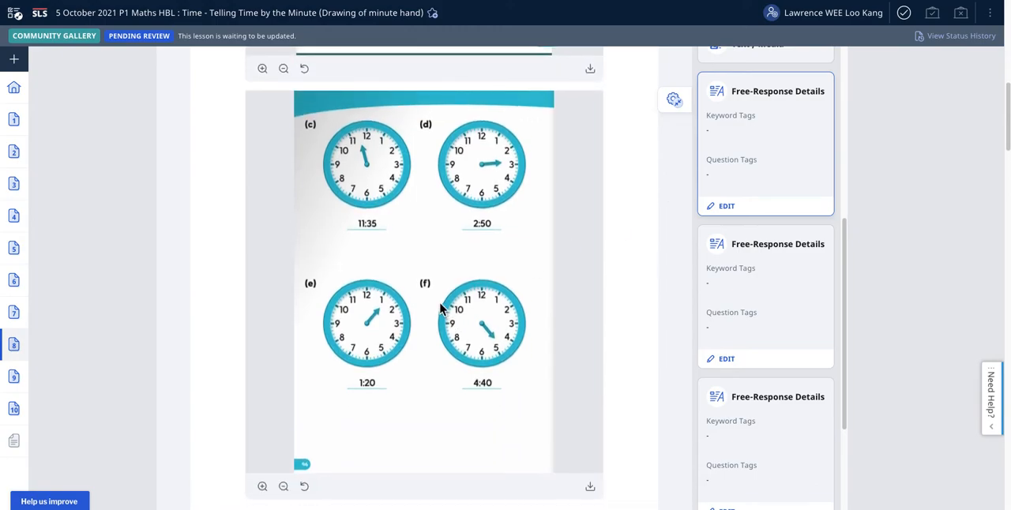
pyautogui.moveTo(478, 393)
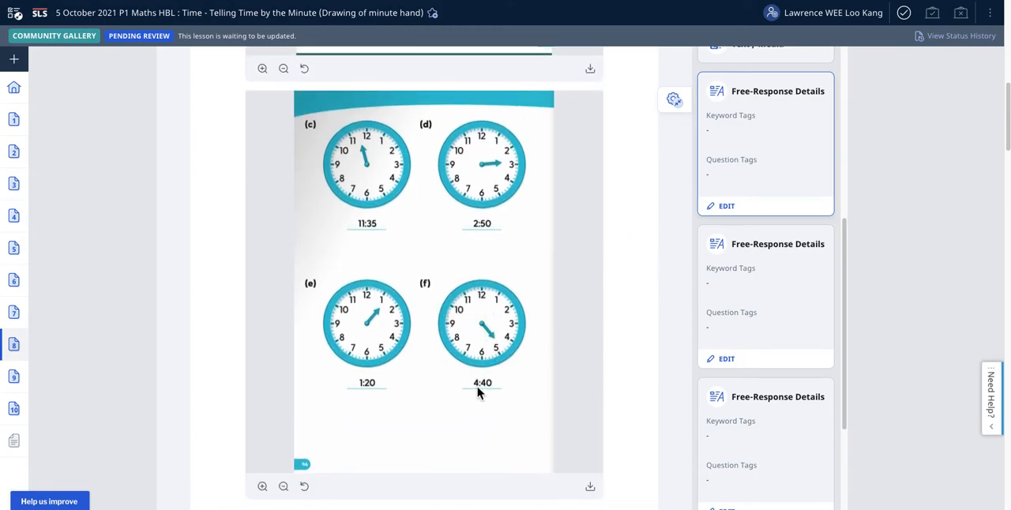
pyautogui.moveTo(619, 375)
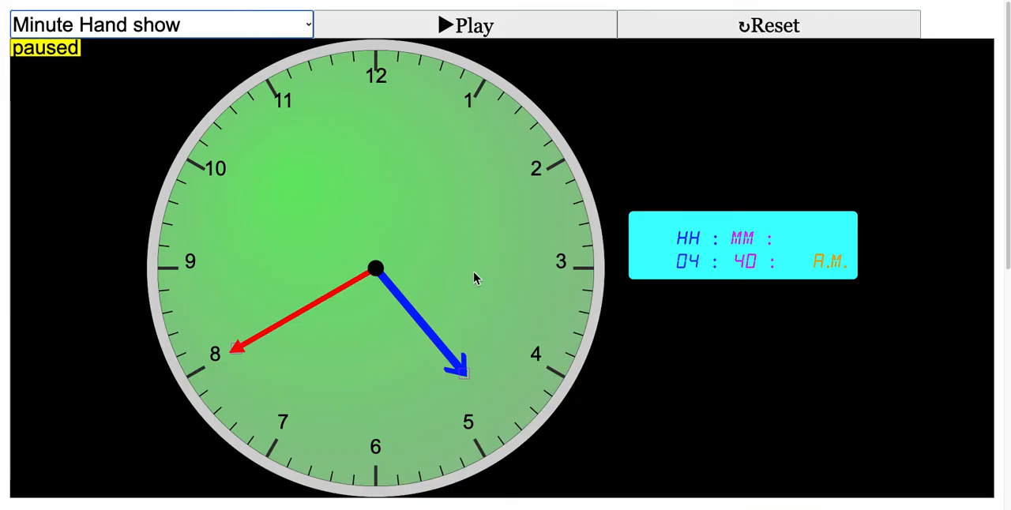
pyautogui.moveTo(569, 144)
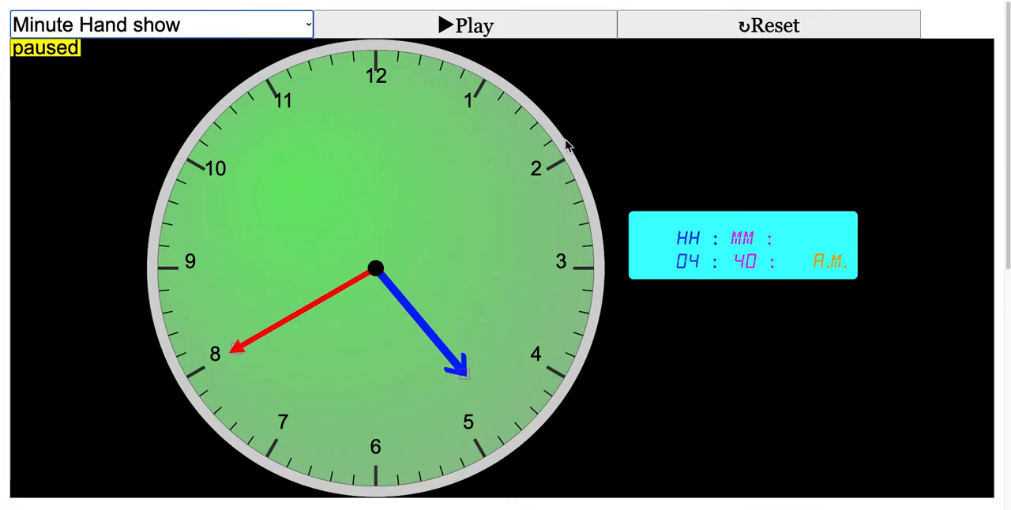
pyautogui.moveTo(106, 110)
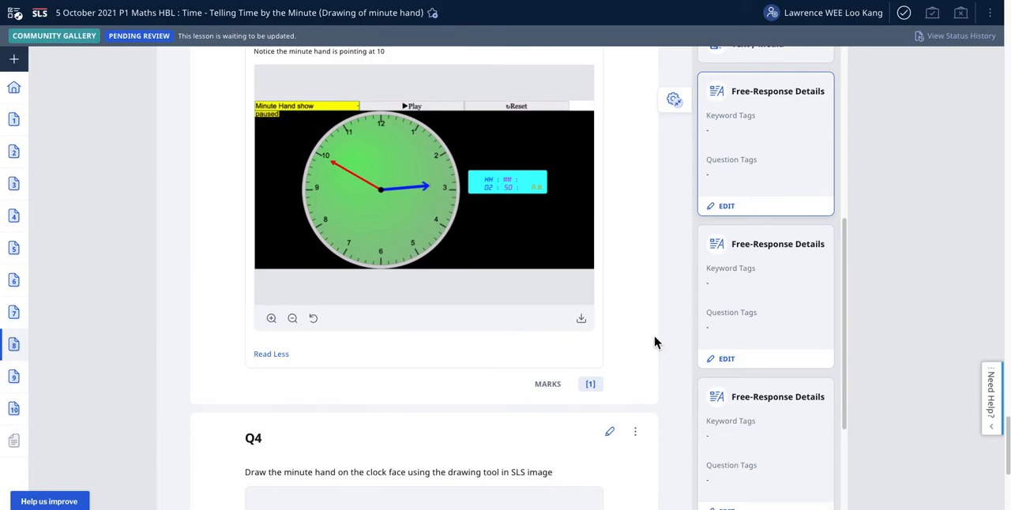
# Add the shared-resources draw-the-minute-hand question with its 7:55 clock as Q5.
pyautogui.scroll(-3)
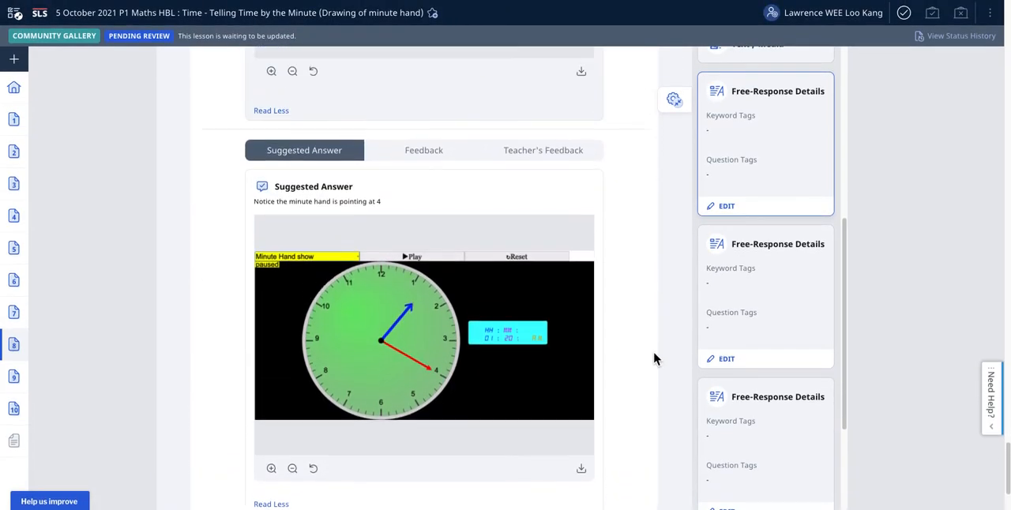
pyautogui.scroll(-3)
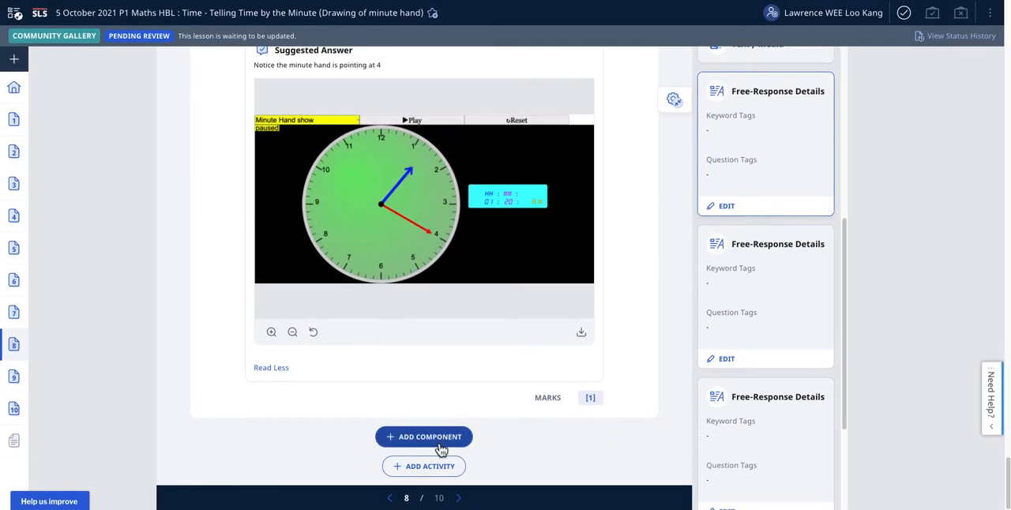
pyautogui.click(423, 437)
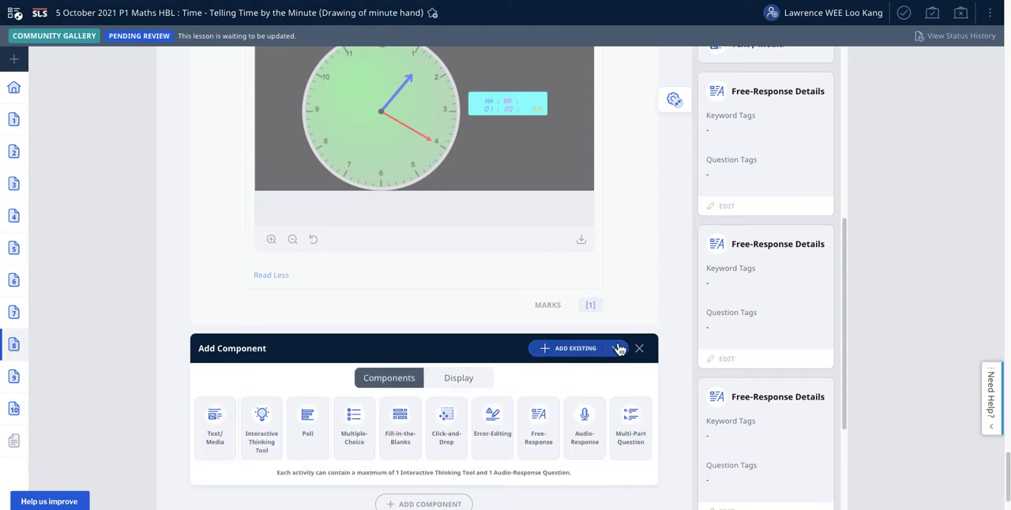
pyautogui.click(615, 348)
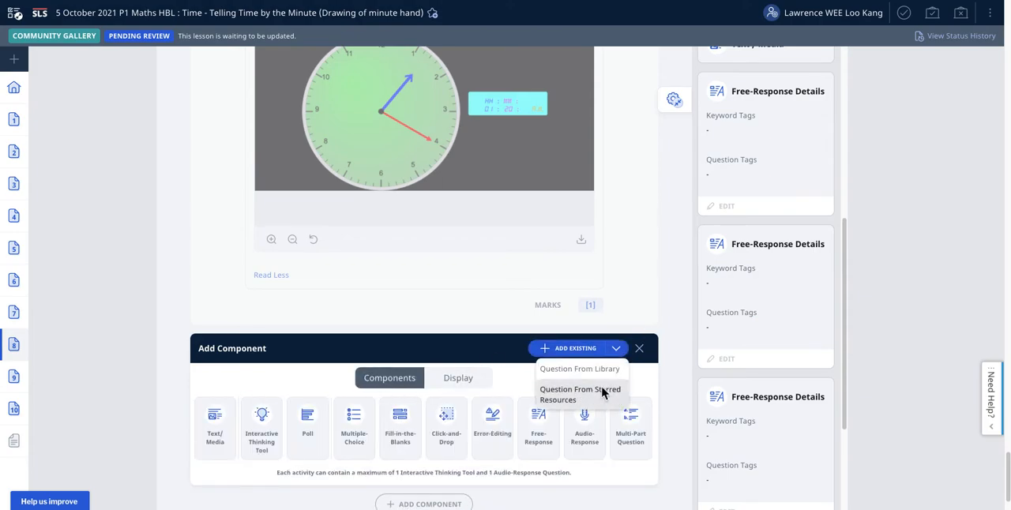
pyautogui.click(579, 394)
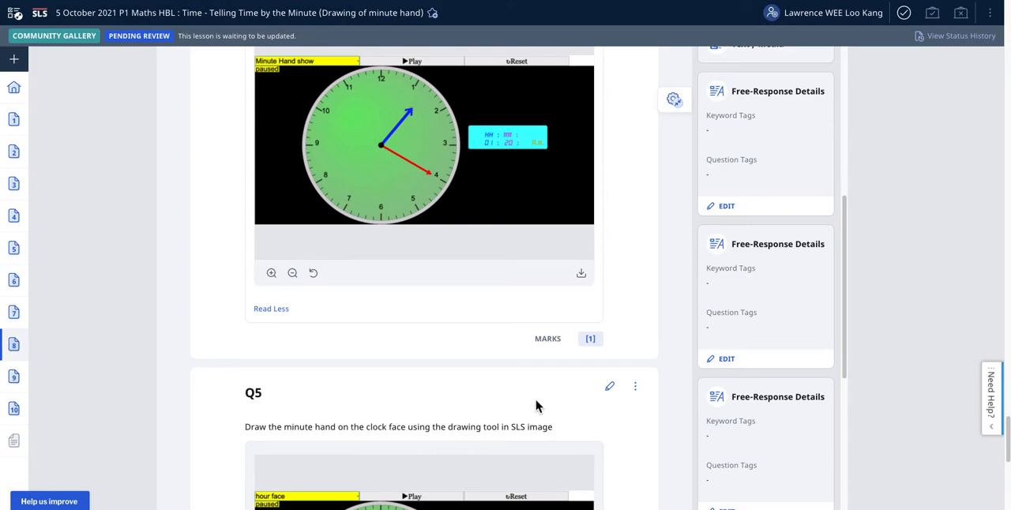
pyautogui.scroll(-3)
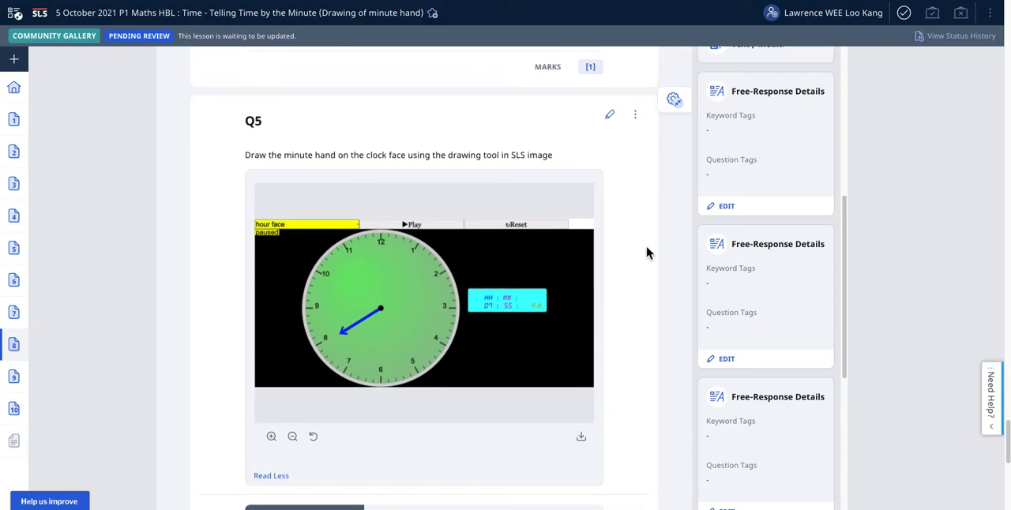
# Edit Q5 and replace the pre-populated image with the uploaded 4:40 clock screenshot.
pyautogui.click(609, 114)
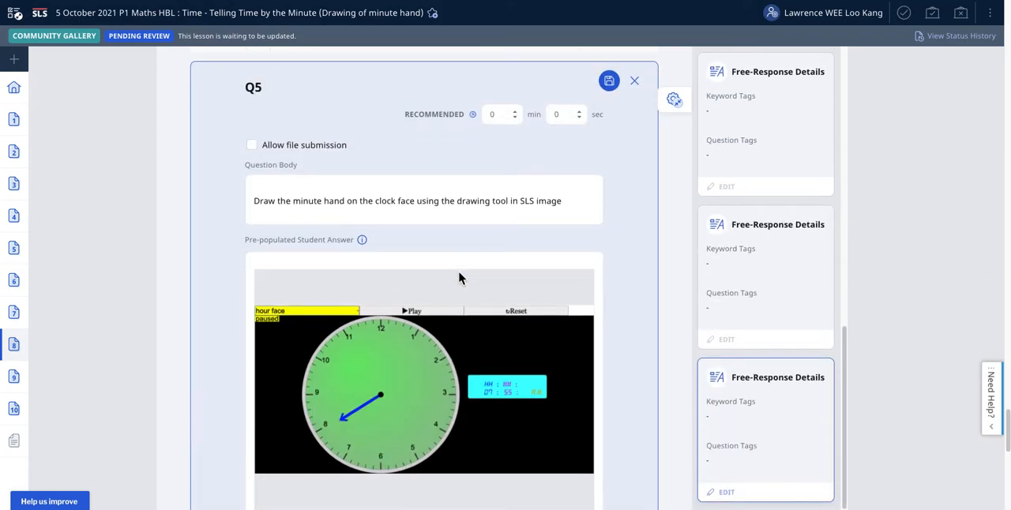
pyautogui.scroll(-3)
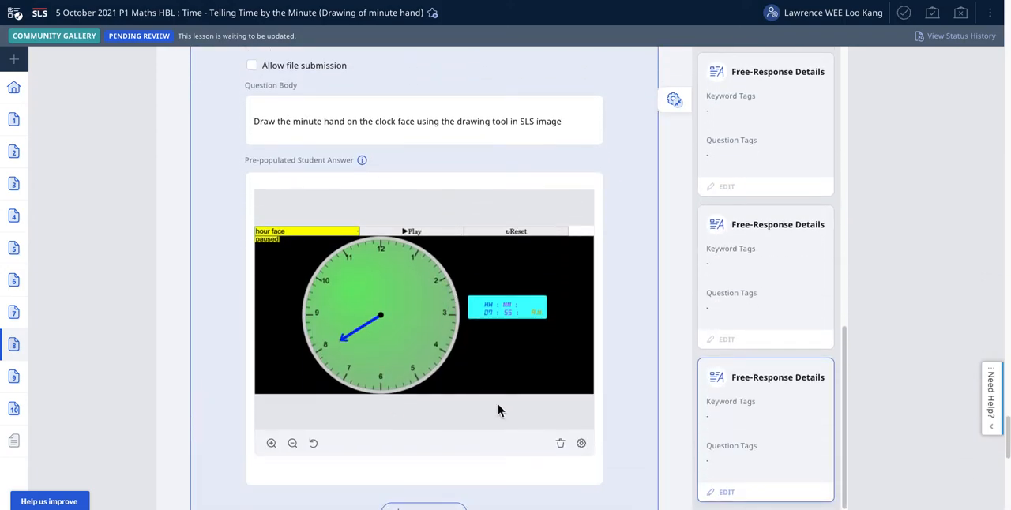
pyautogui.click(424, 316)
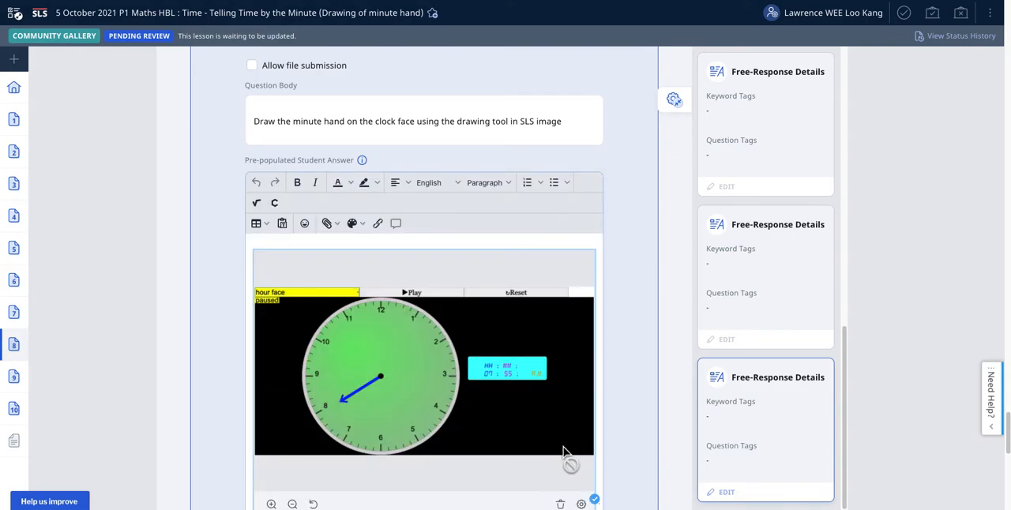
pyautogui.scroll(-3)
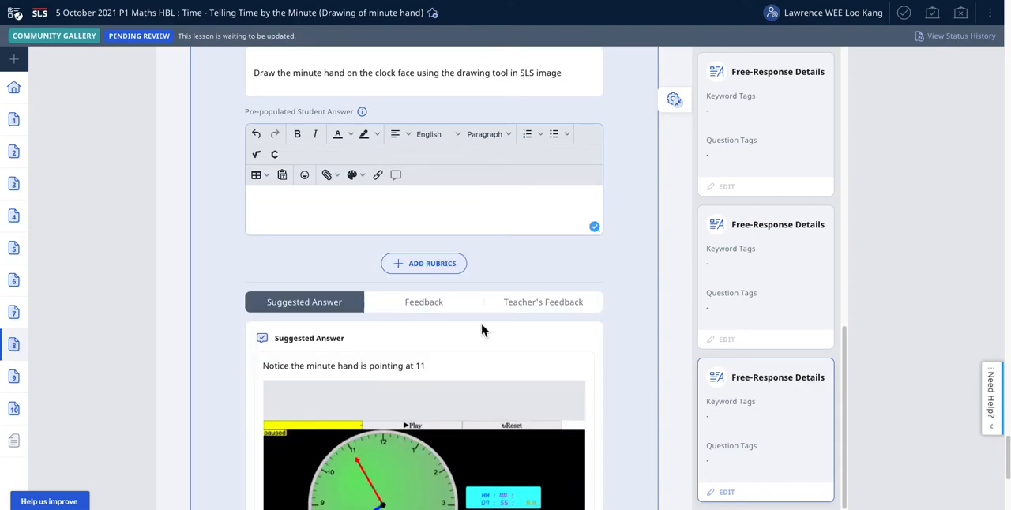
pyautogui.click(293, 209)
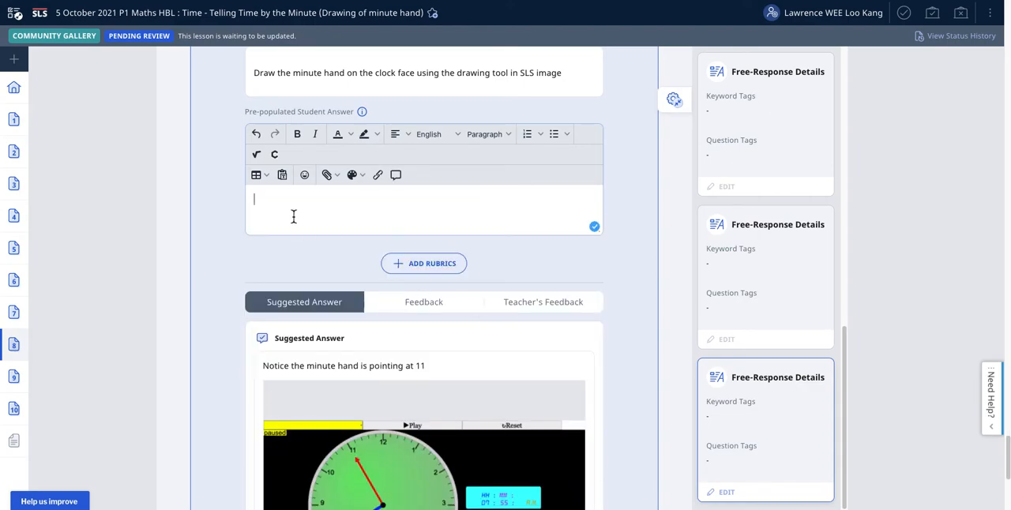
pyautogui.click(327, 175)
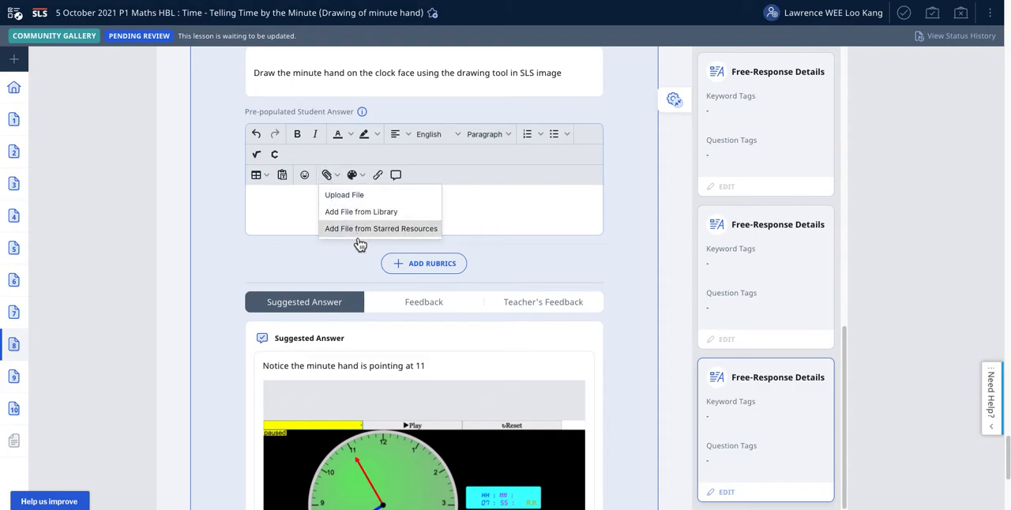
pyautogui.click(345, 194)
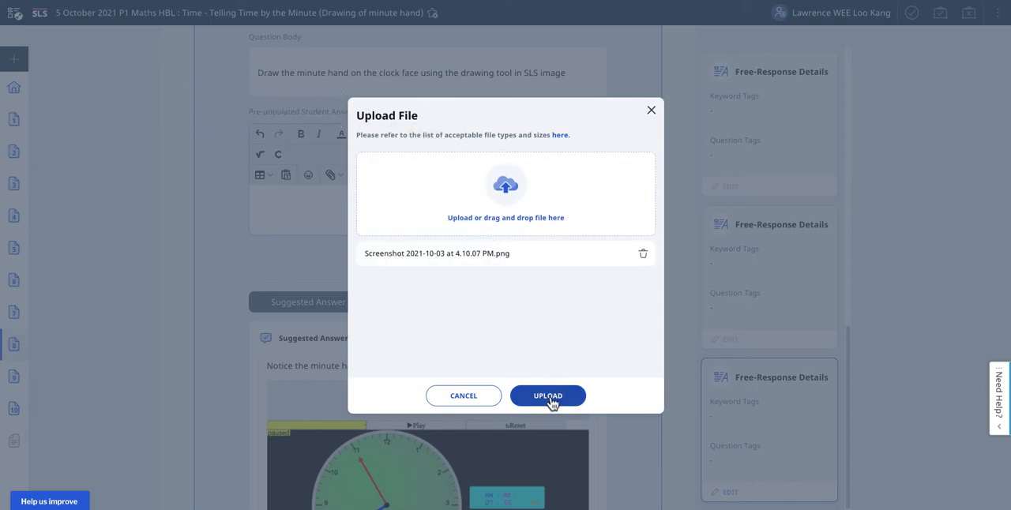
pyautogui.click(547, 396)
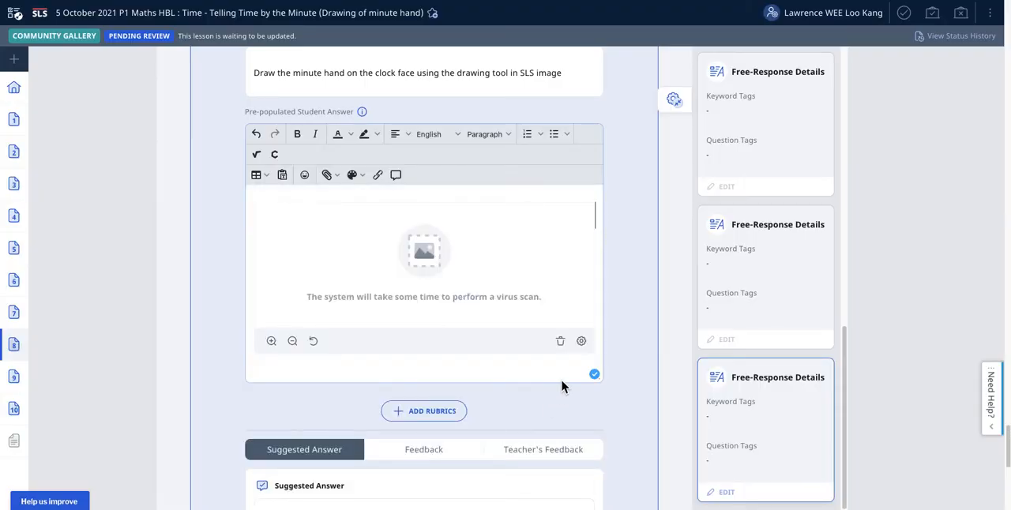
# Title the image '4 40 clock', tag it ejss and 4:40, and save its settings.
pyautogui.click(580, 340)
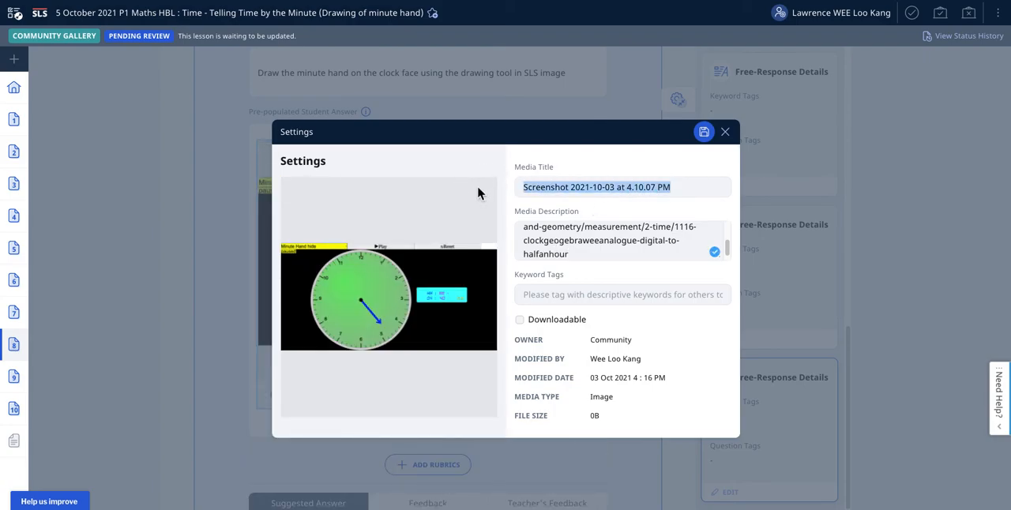
pyautogui.write('4 40')
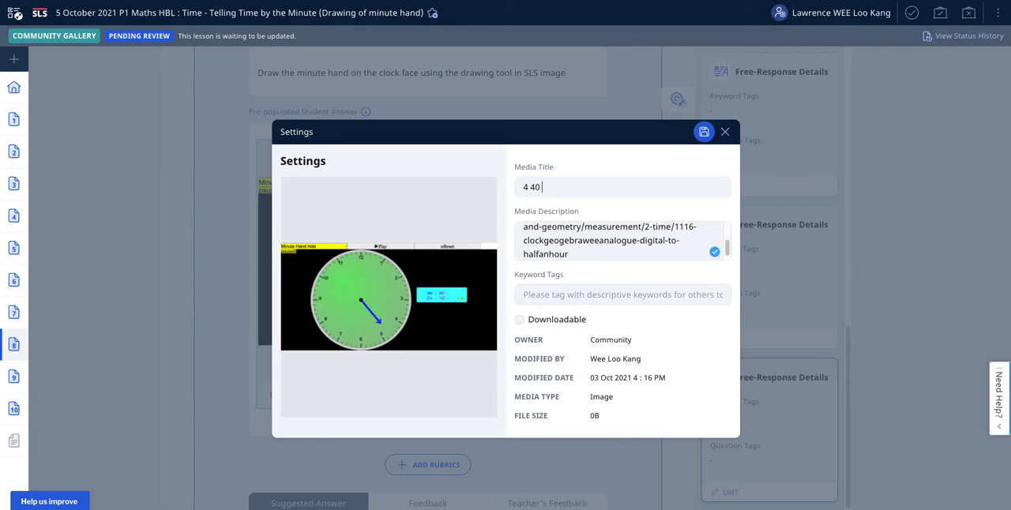
pyautogui.write('c')
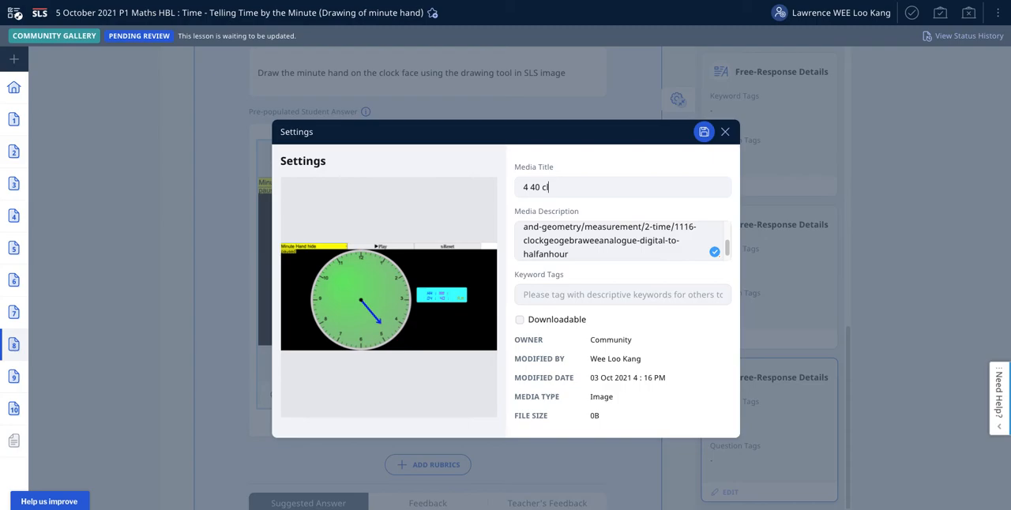
pyautogui.write('lock')
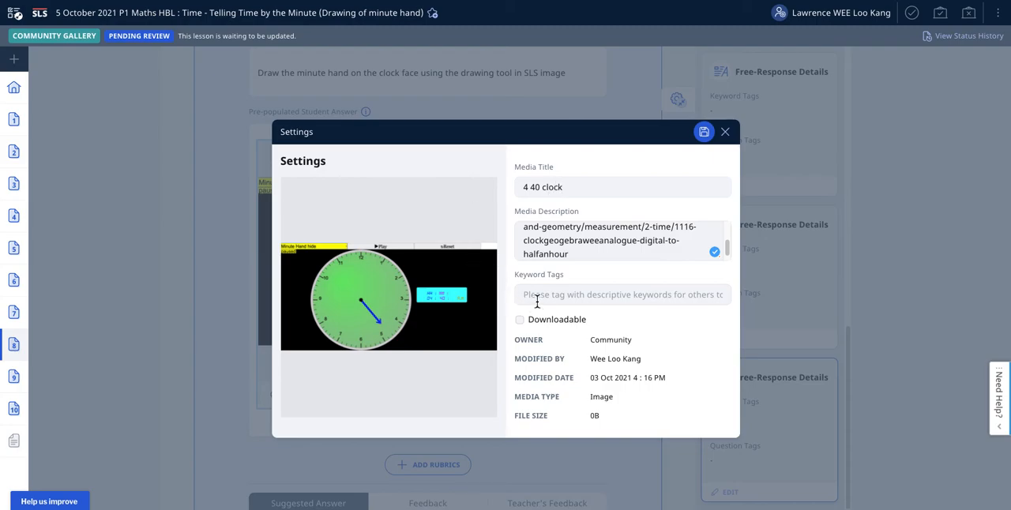
pyautogui.write('ejss')
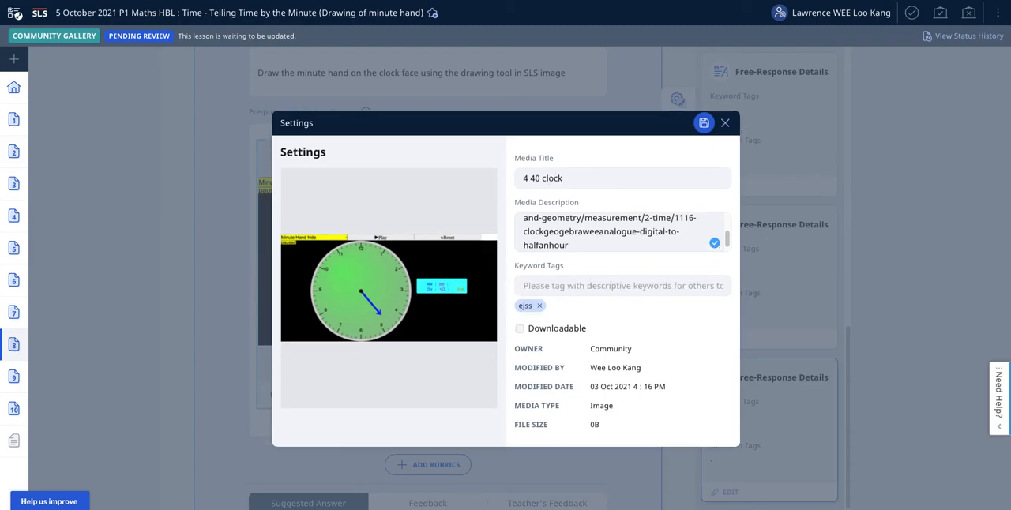
pyautogui.write('4:40')
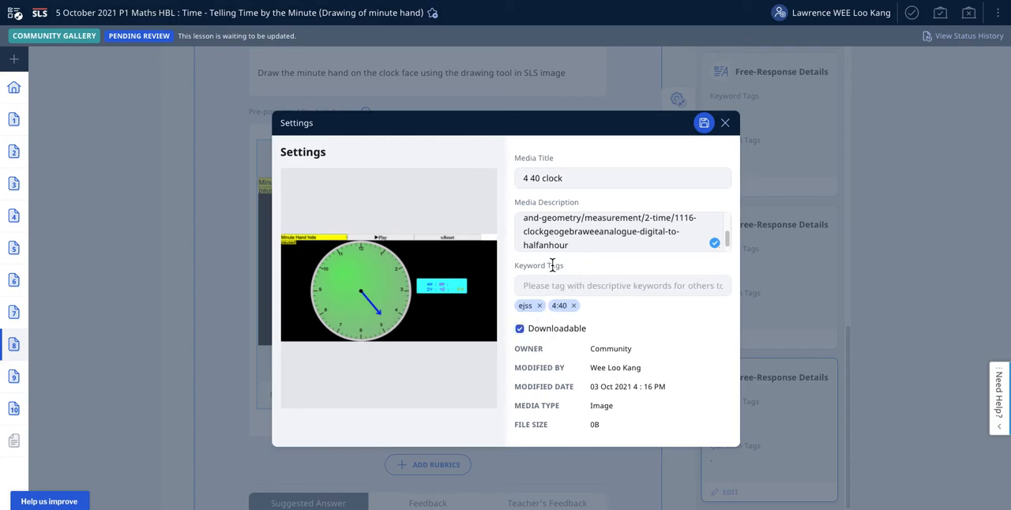
pyautogui.click(703, 122)
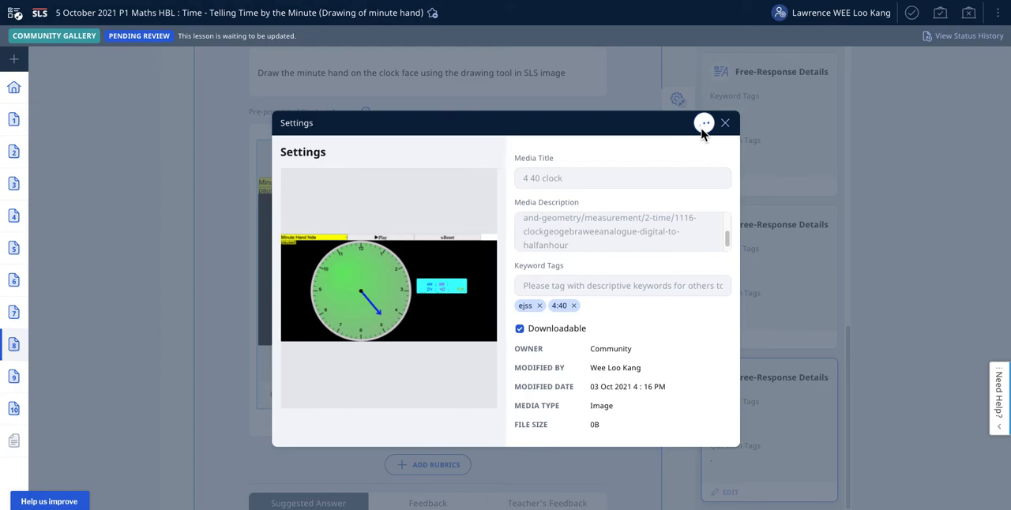
pyautogui.click(725, 122)
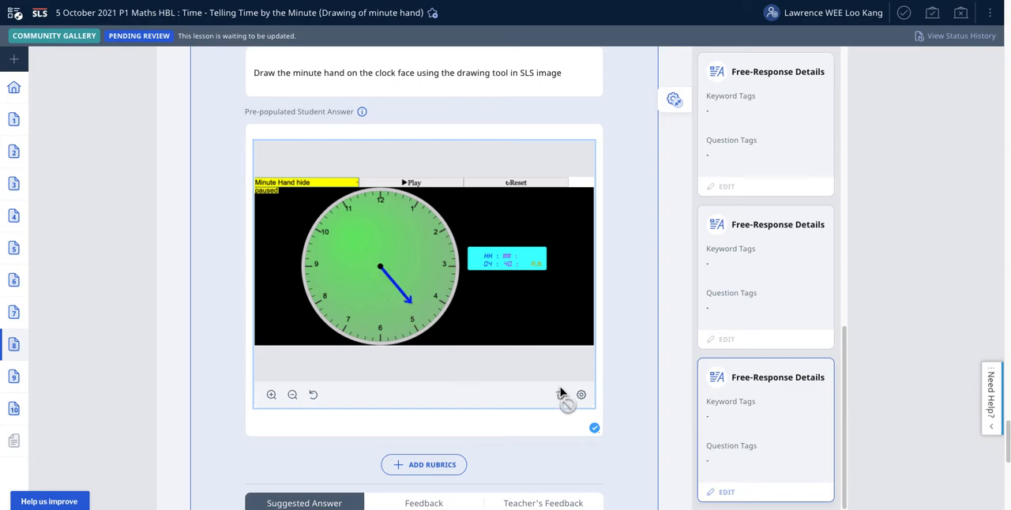
pyautogui.moveTo(548, 402)
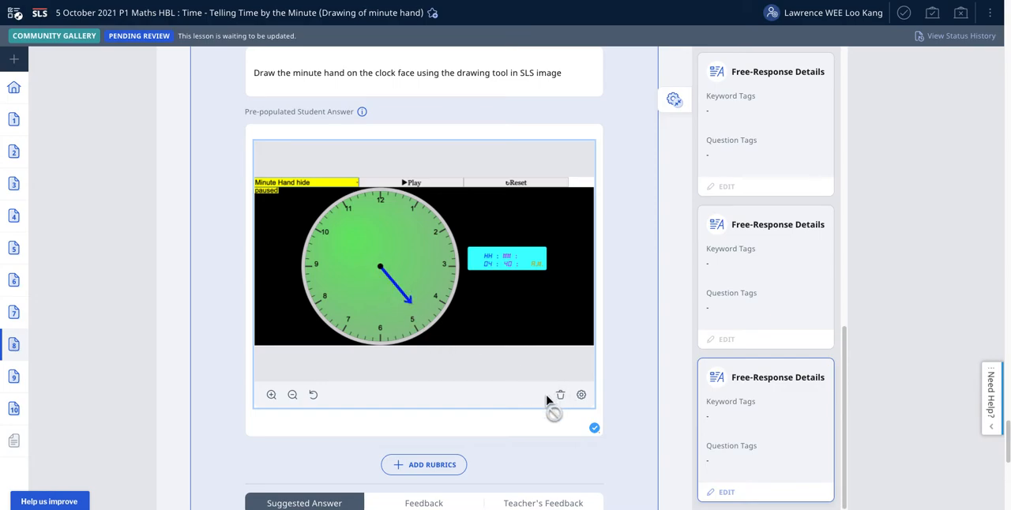
pyautogui.moveTo(346, 269)
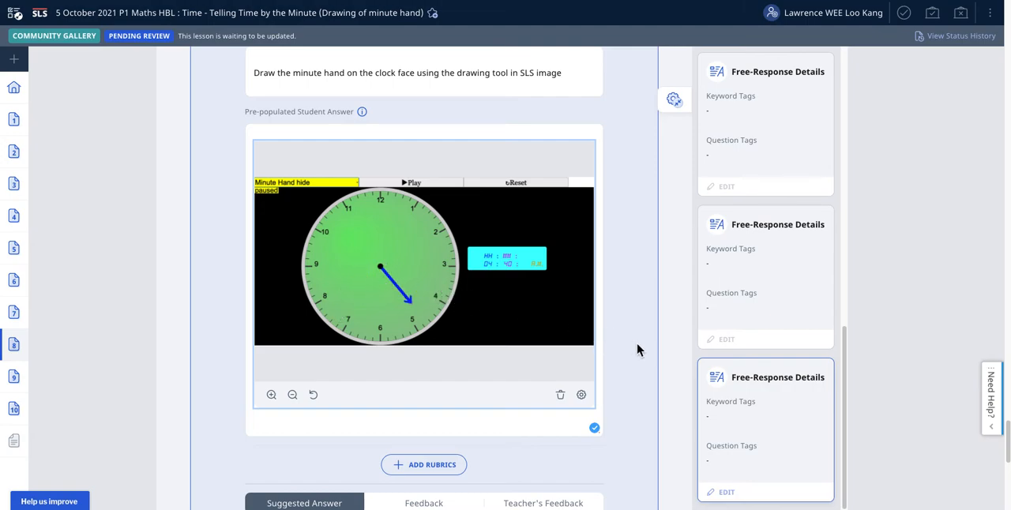
# Change the suggested-answer hint to 'Notice the minute hand is pointing at 8'.
pyautogui.scroll(-3)
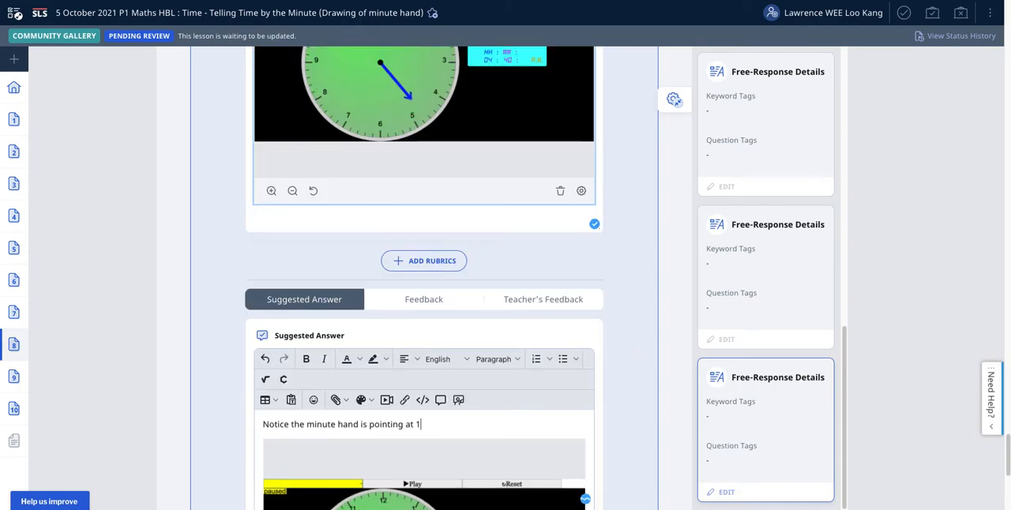
pyautogui.write('8')
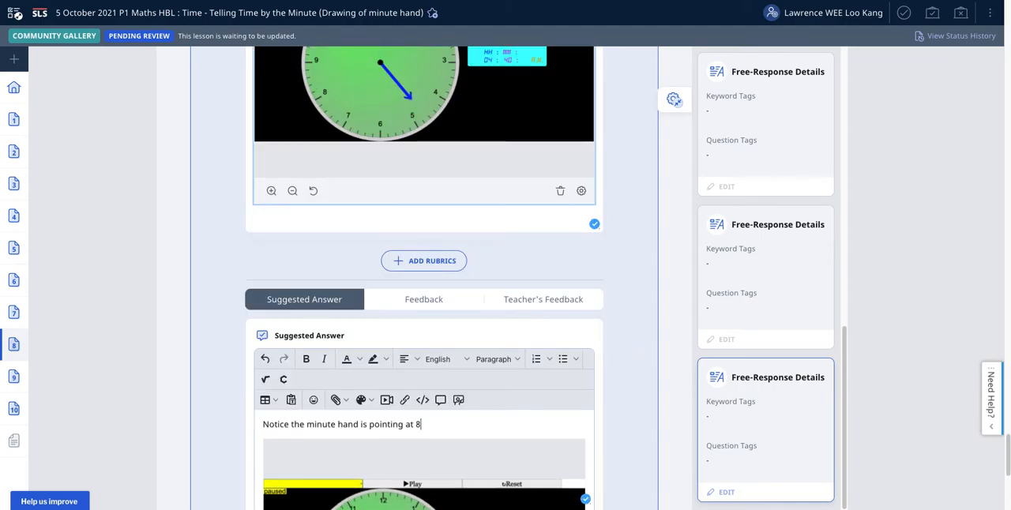
pyautogui.scroll(-3)
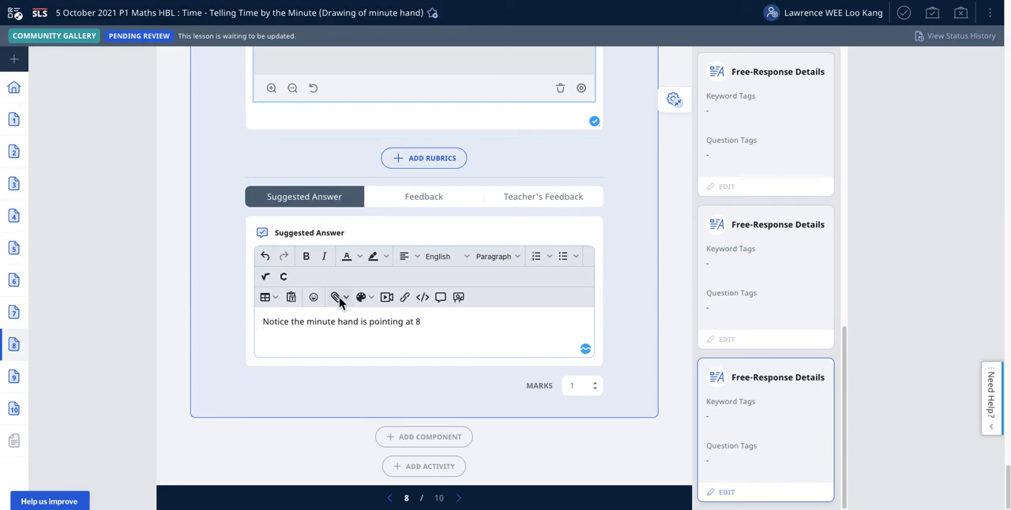
# Upload the 4:40 clock screenshot below the suggested-answer hint.
pyautogui.click(334, 298)
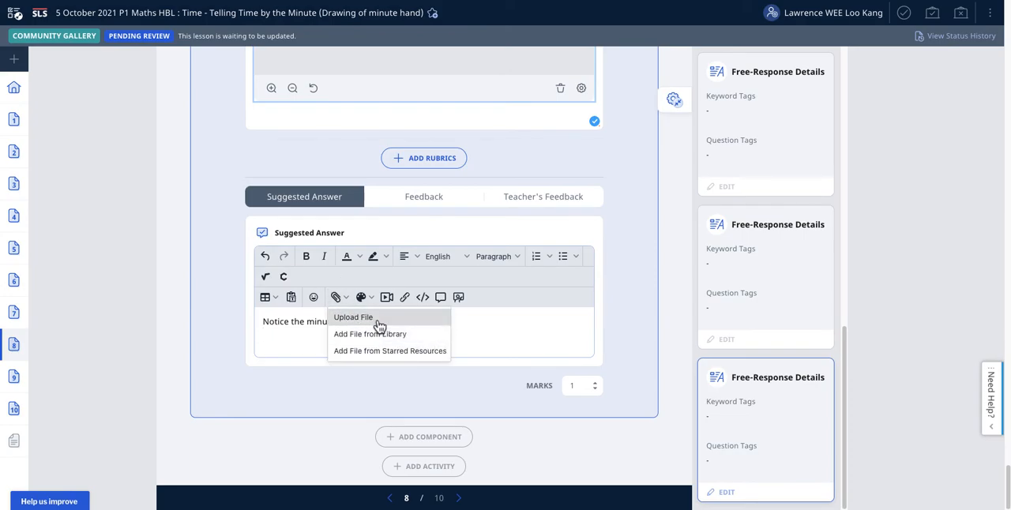
pyautogui.click(350, 317)
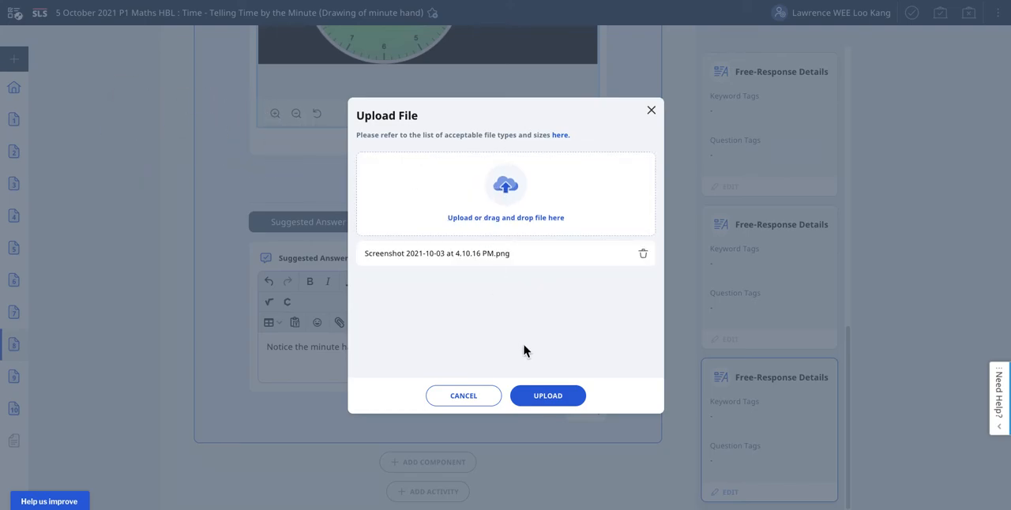
pyautogui.click(547, 396)
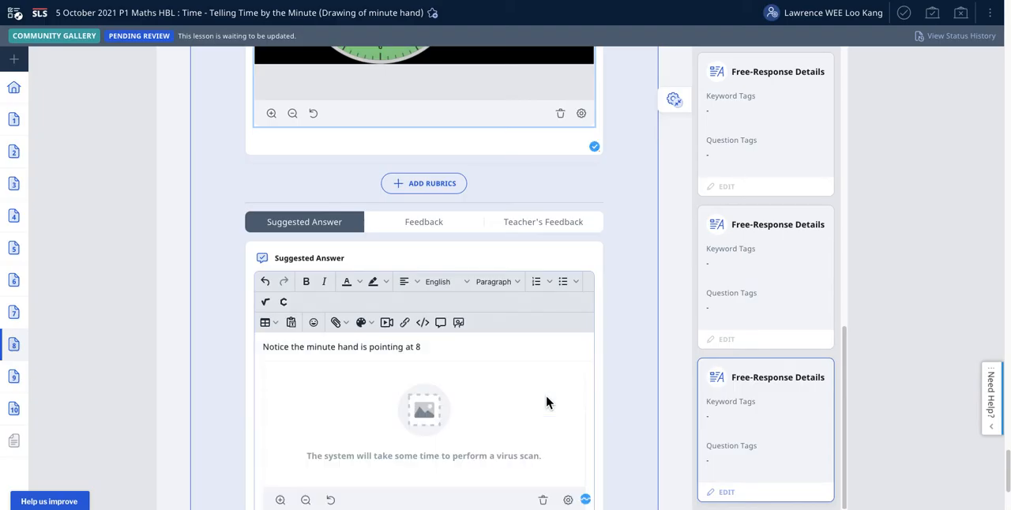
pyautogui.click(567, 500)
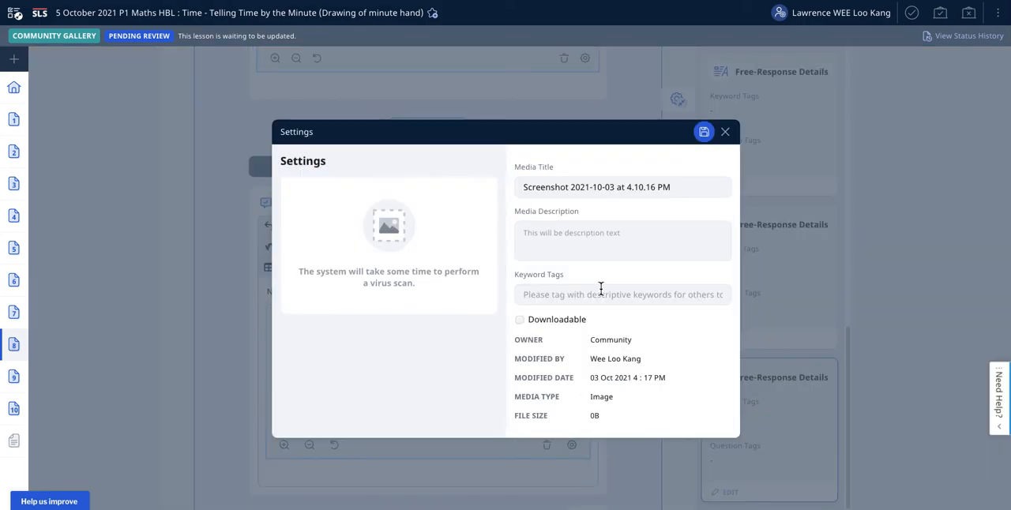
# Give the image the title '4.40 clock', a resource-path description and the 4:40 tag.
pyautogui.write('and-geometry/measurement/2-time/1116-clockgeogebraweeanalogue-digital-to-halfanhour')
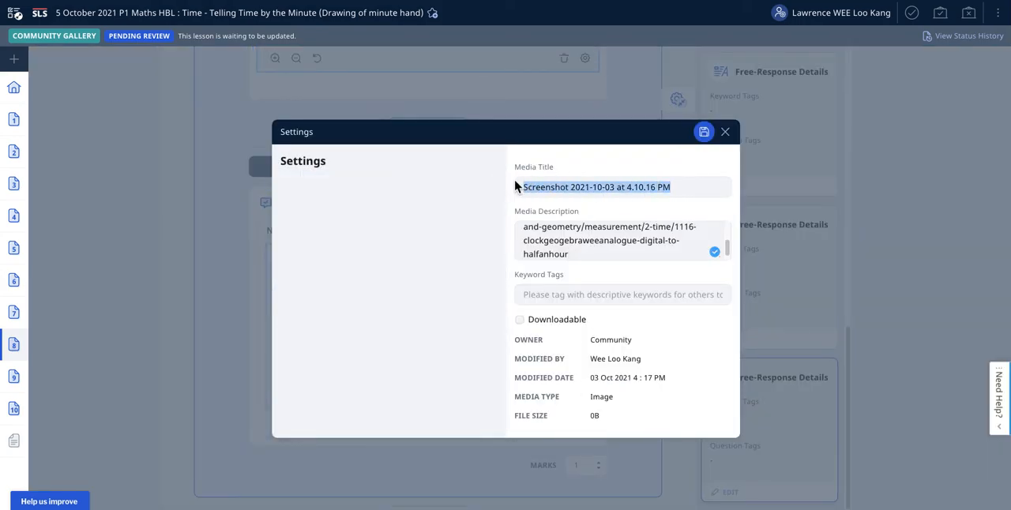
pyautogui.write('4')
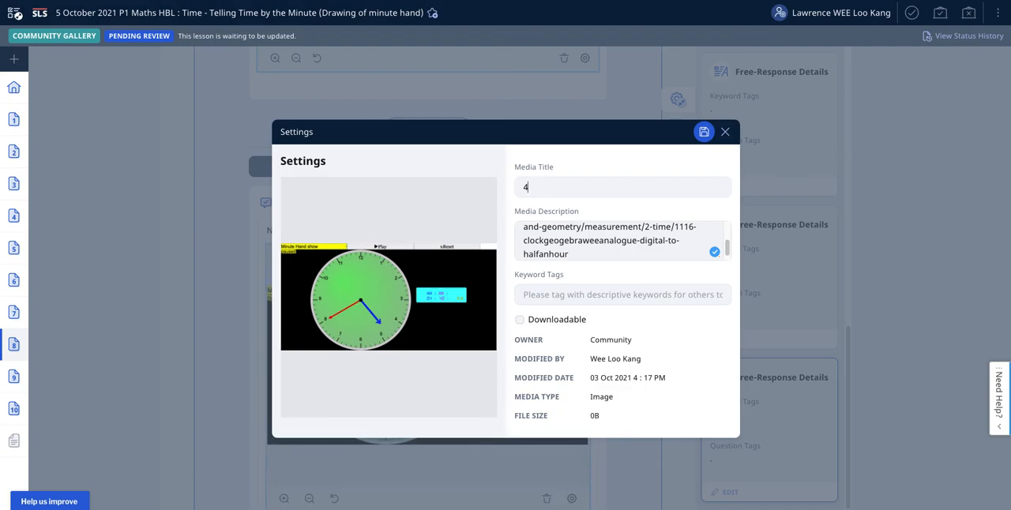
pyautogui.write('.40 clock')
pyautogui.click(622, 294)
pyautogui.write('ejss')
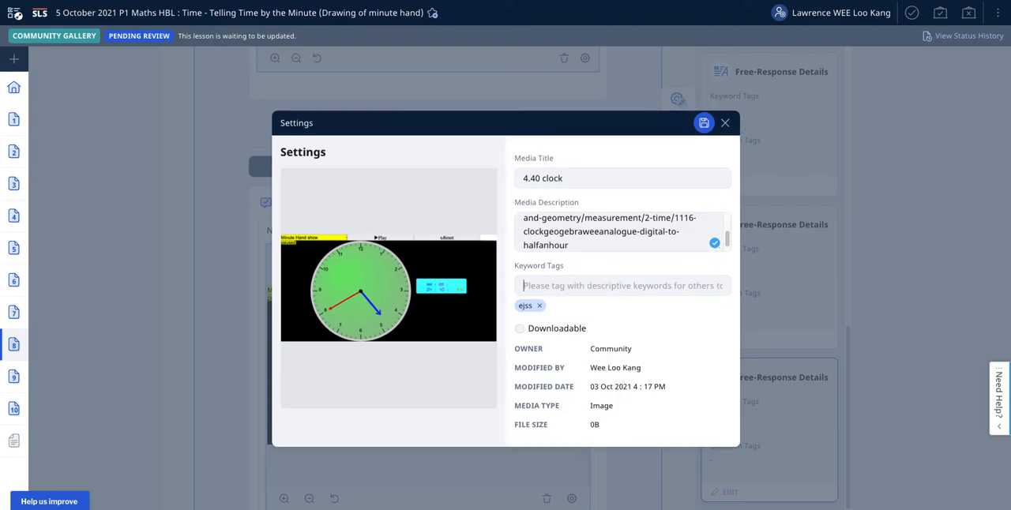
pyautogui.click(533, 178)
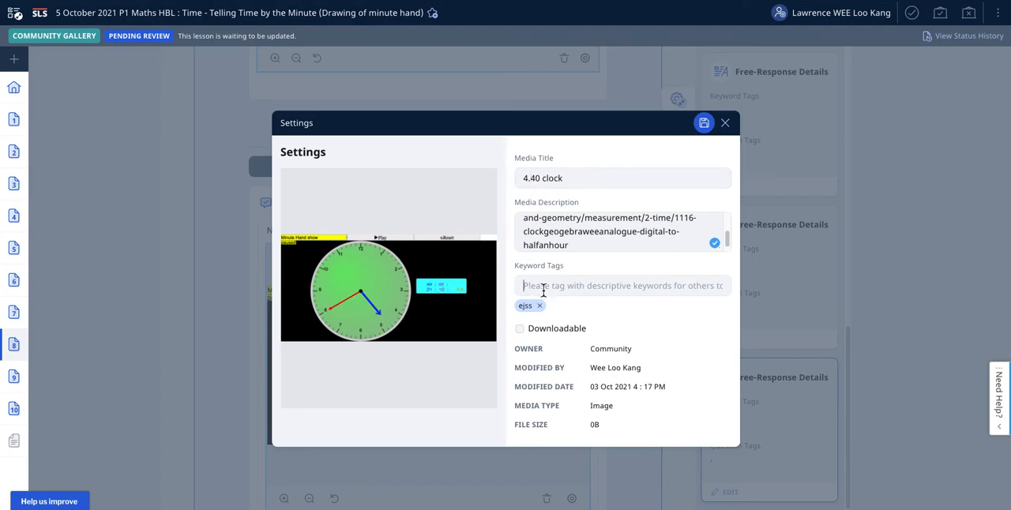
pyautogui.write('4:40')
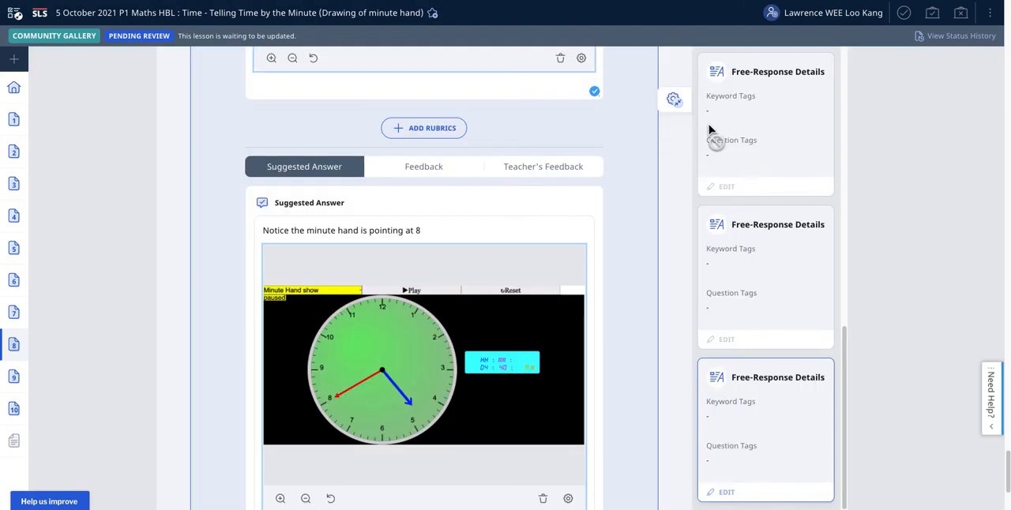
pyautogui.scroll(-3)
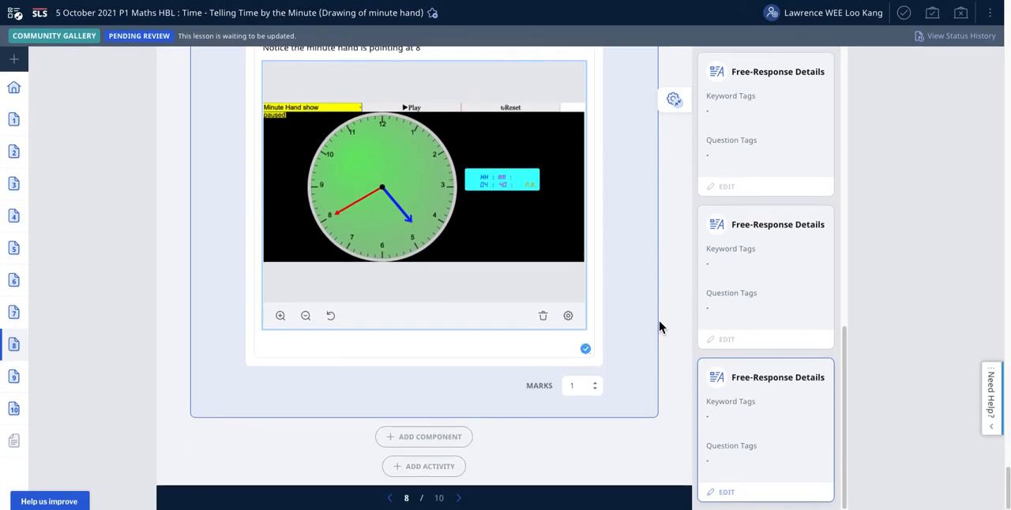
pyautogui.scroll(-3)
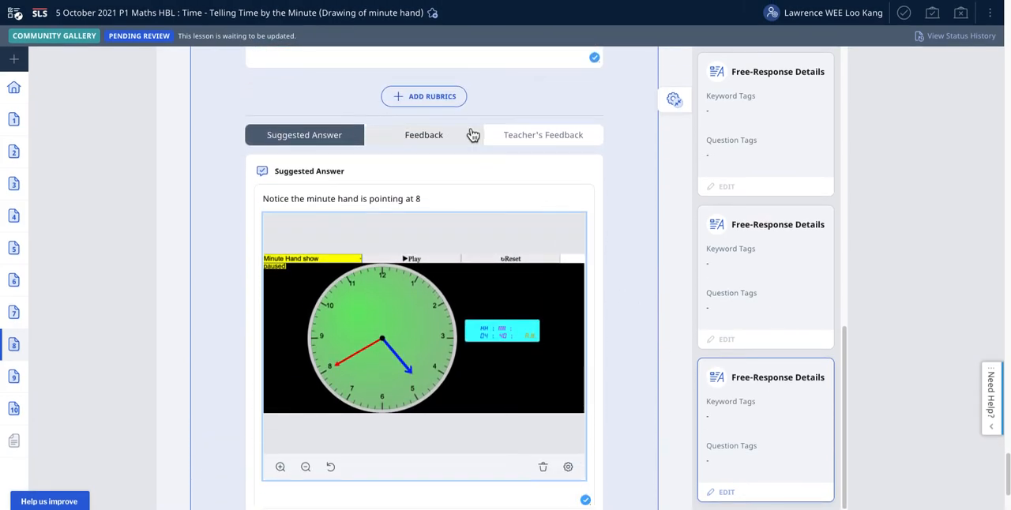
pyautogui.click(424, 135)
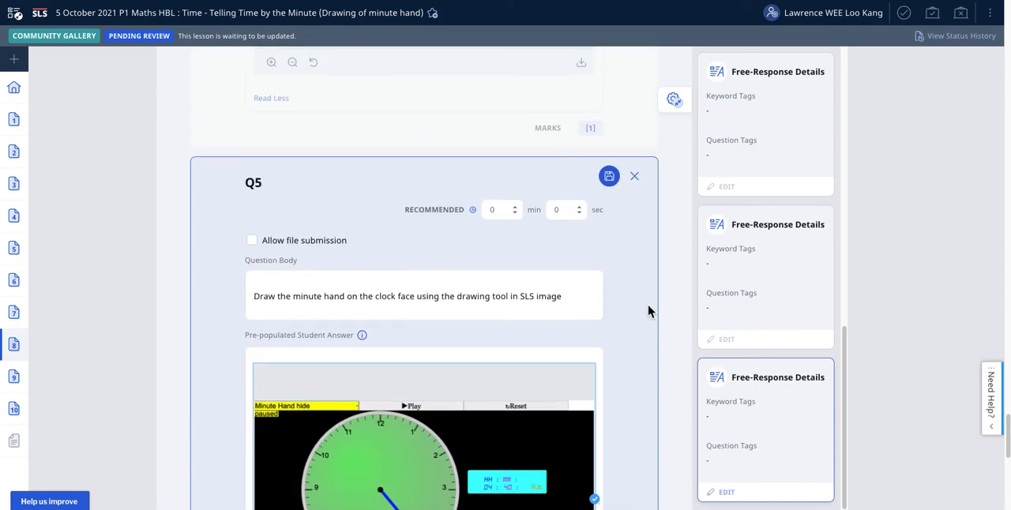
# Save the edited Q5 question and scroll down through the lesson.
pyautogui.click(608, 176)
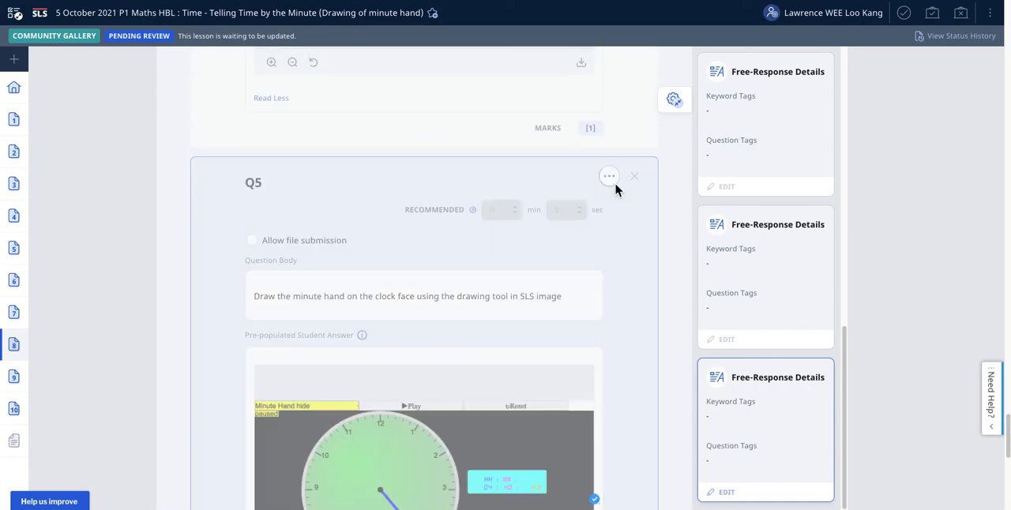
pyautogui.scroll(-3)
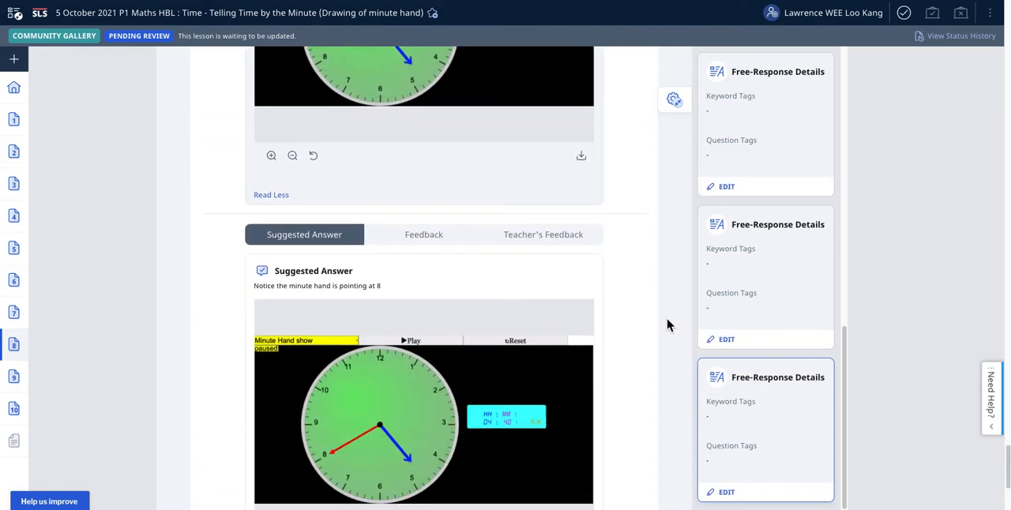
pyautogui.scroll(-3)
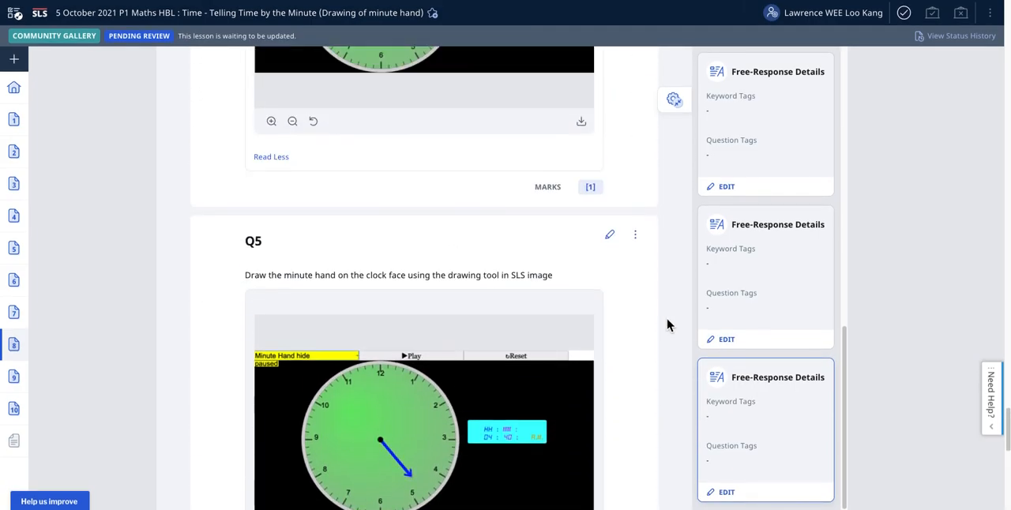
pyautogui.scroll(-3)
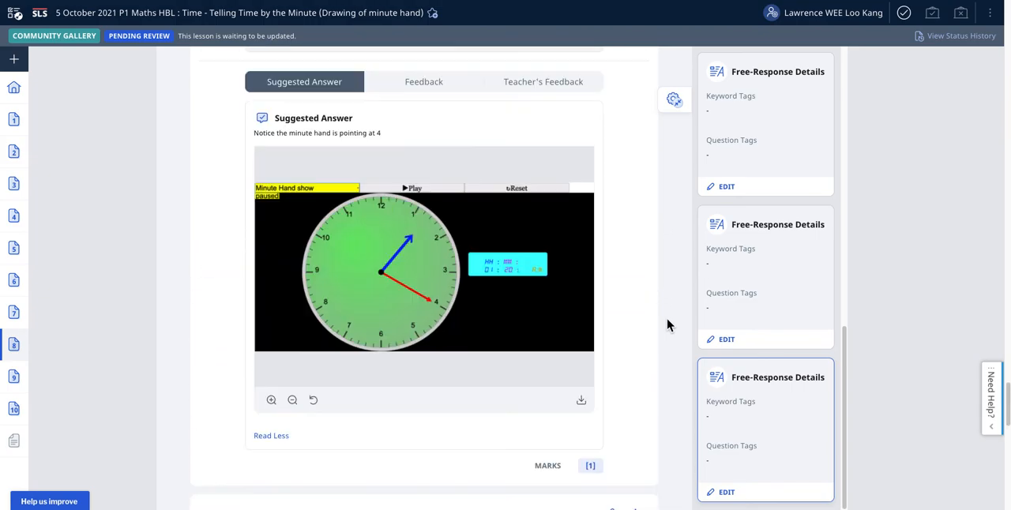
pyautogui.scroll(-3)
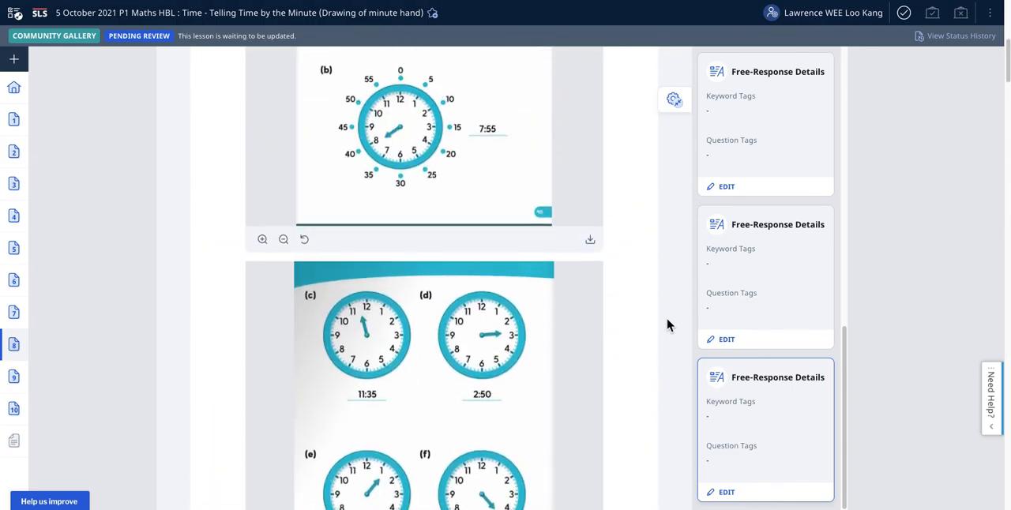
pyautogui.scroll(-3)
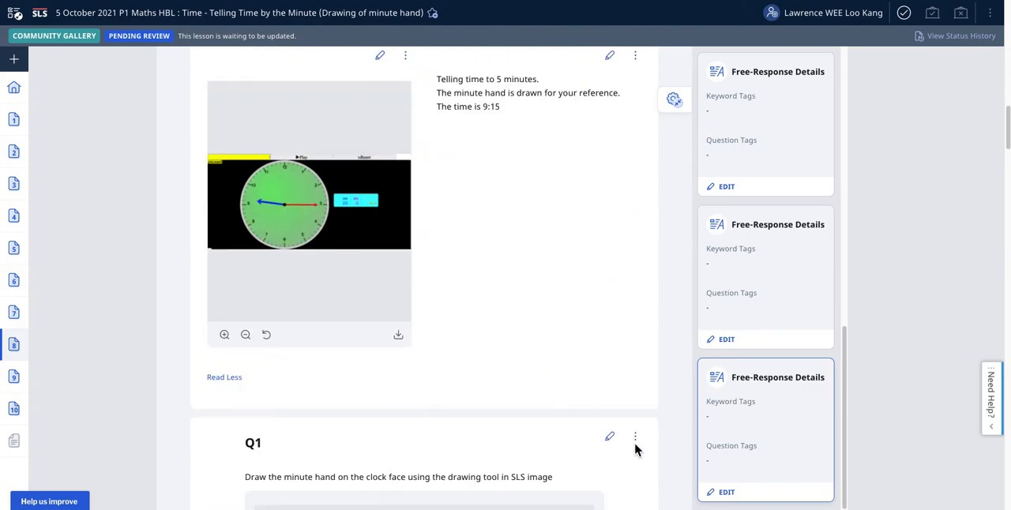
pyautogui.scroll(-3)
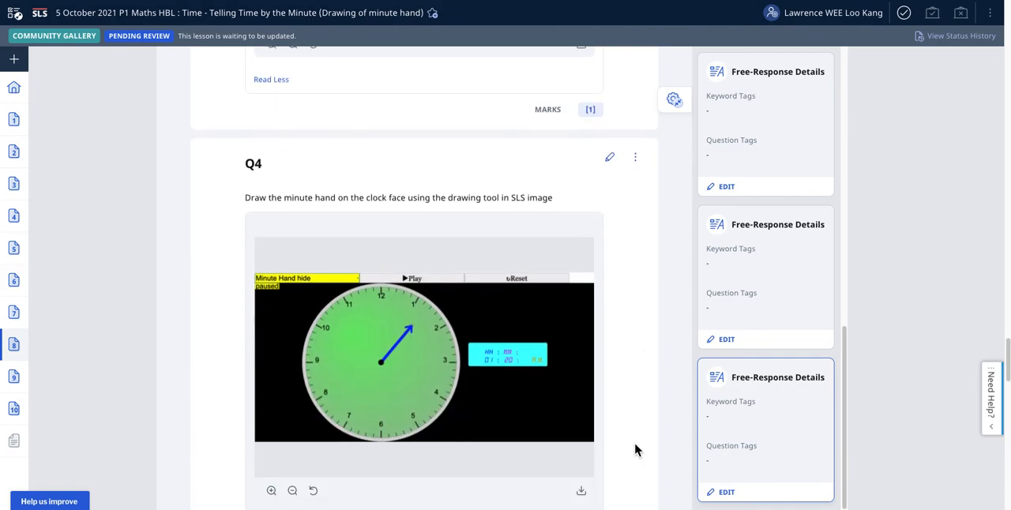
pyautogui.scroll(-3)
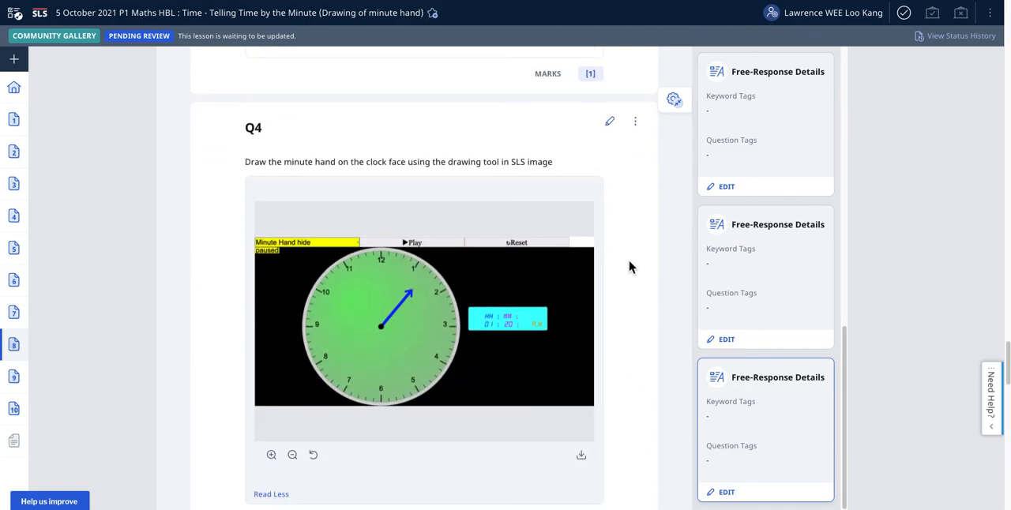
pyautogui.moveTo(609, 122)
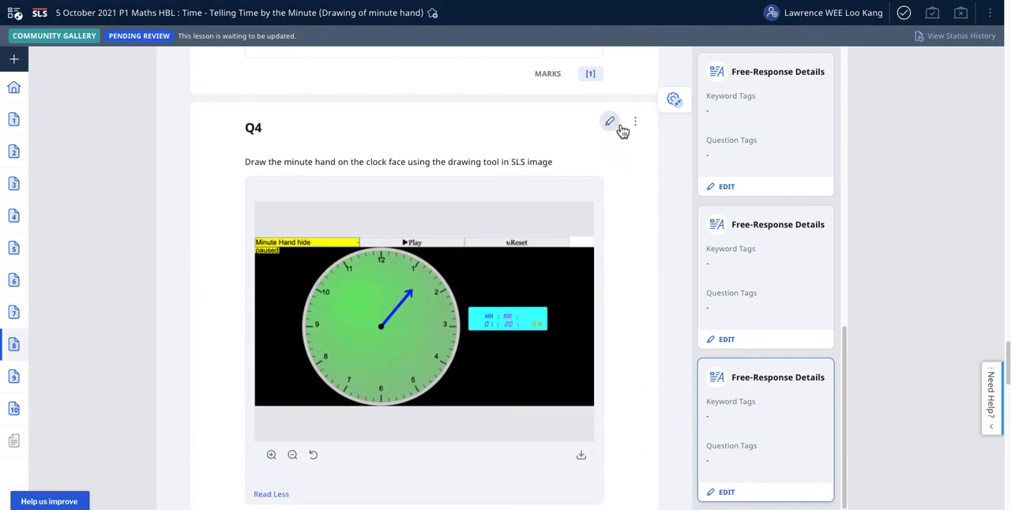
pyautogui.moveTo(609, 121)
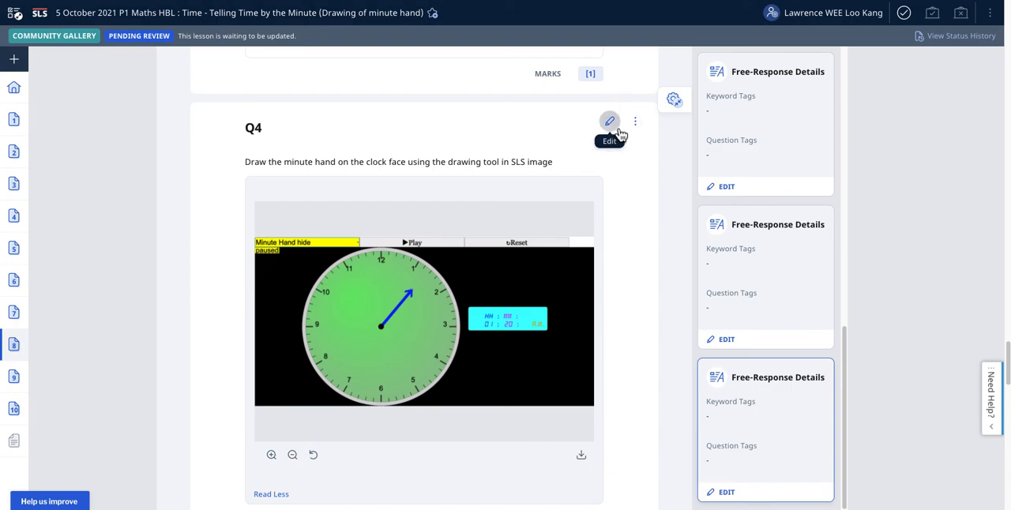
# Open Q4 for editing and scroll to the Maths Practice Book 1B Telling Time worksheet.
pyautogui.click(609, 120)
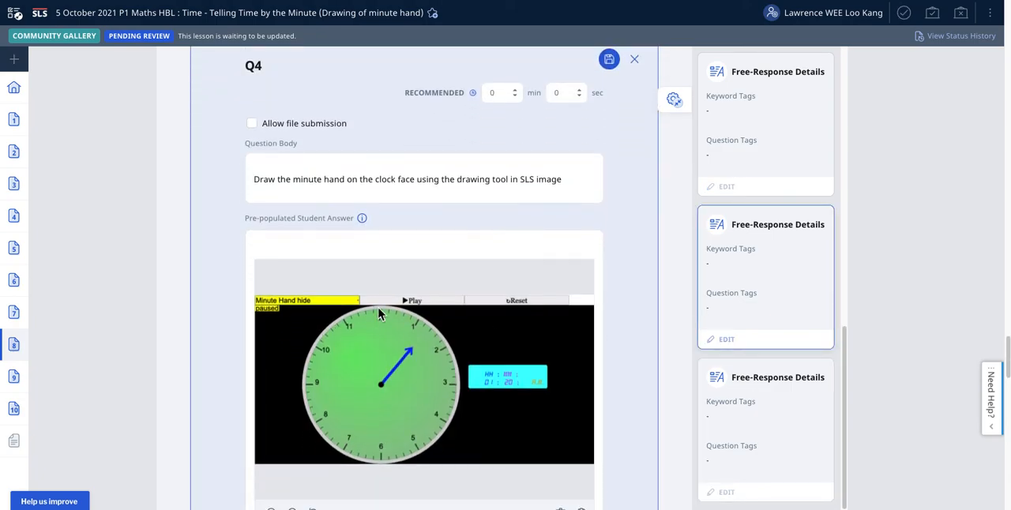
pyautogui.moveTo(342, 374)
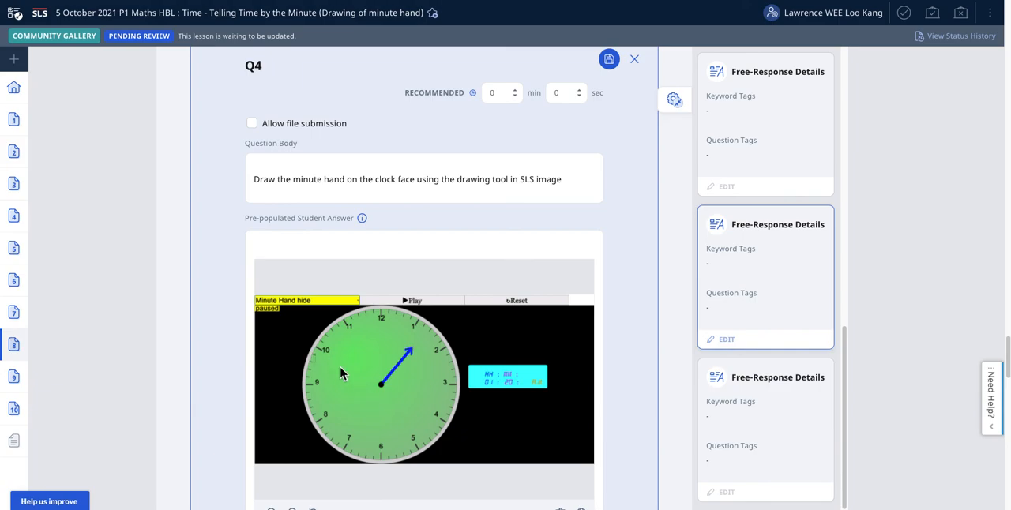
pyautogui.moveTo(447, 348)
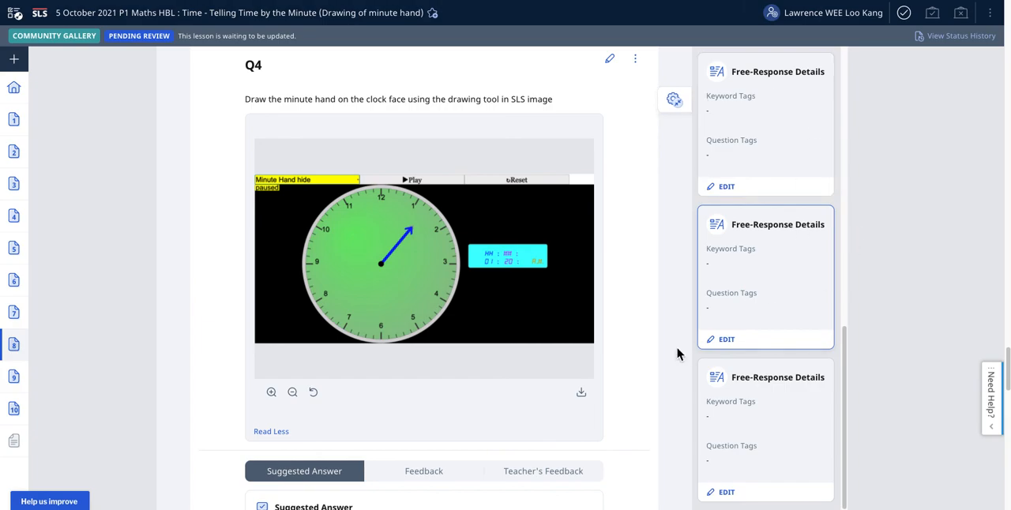
pyautogui.scroll(-3)
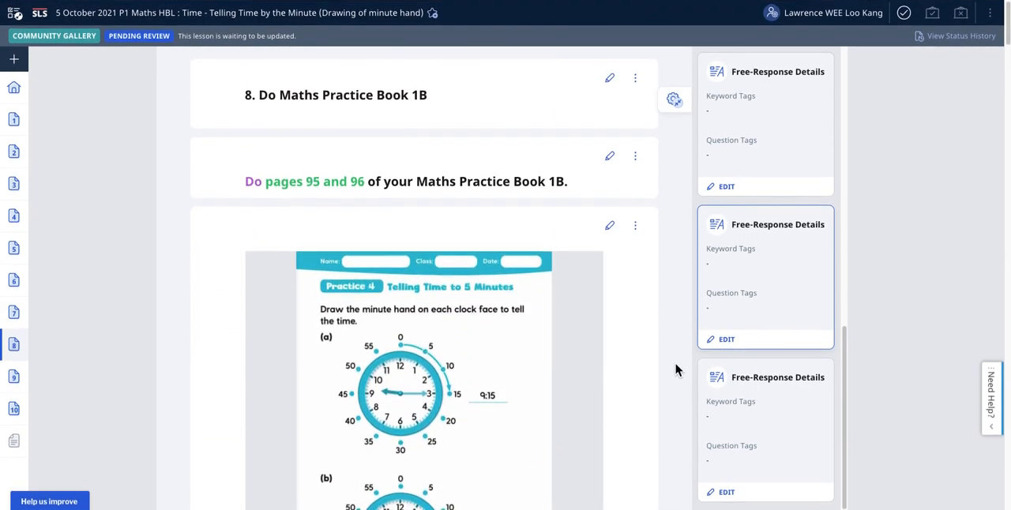
pyautogui.scroll(-3)
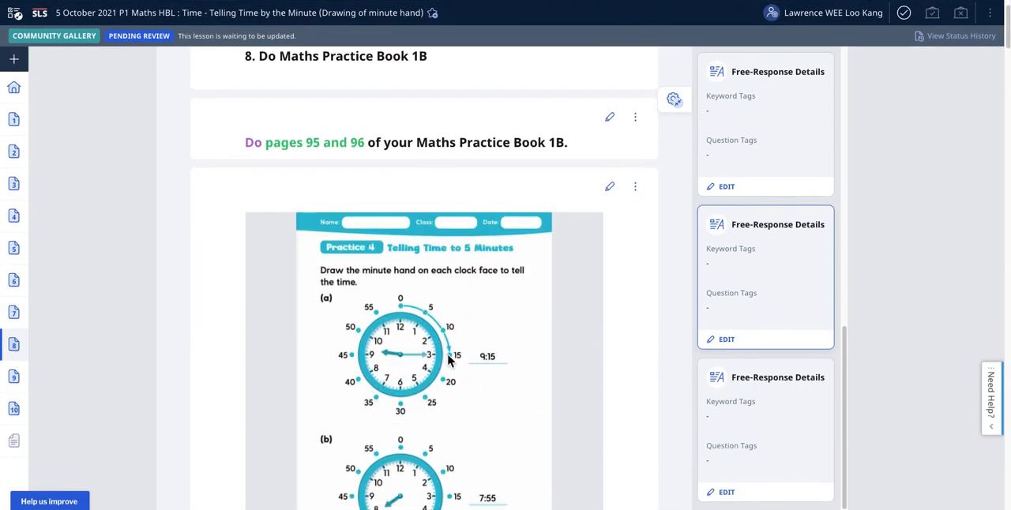